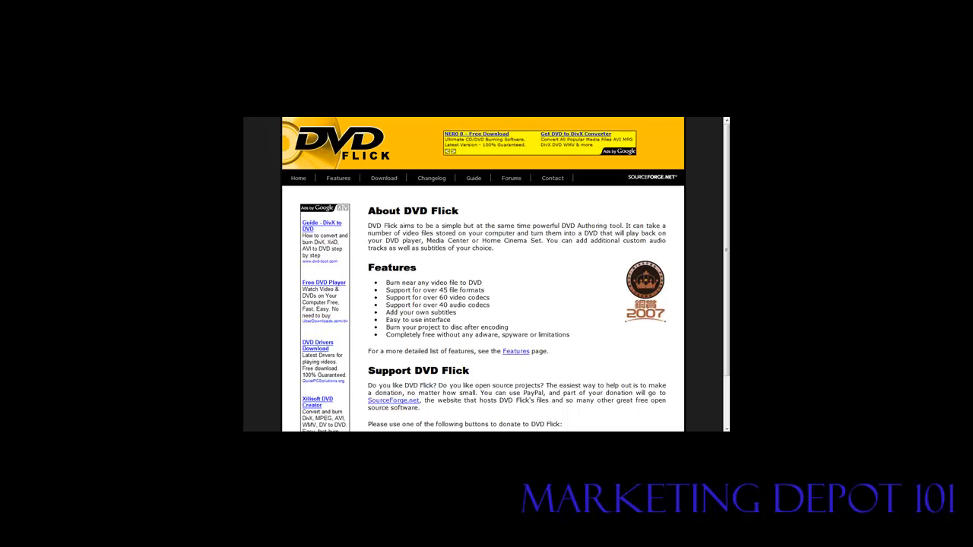
mouse_move(452, 123)
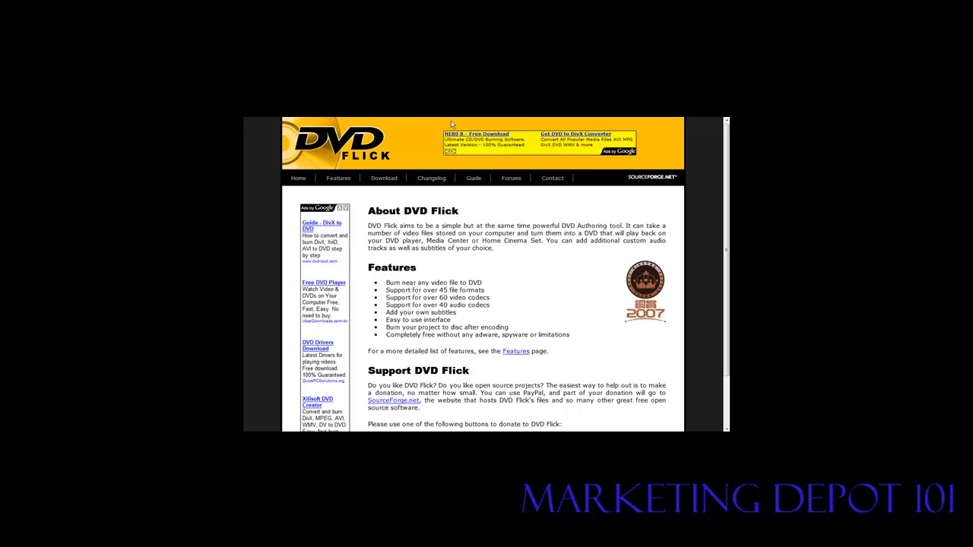
mouse_move(469, 128)
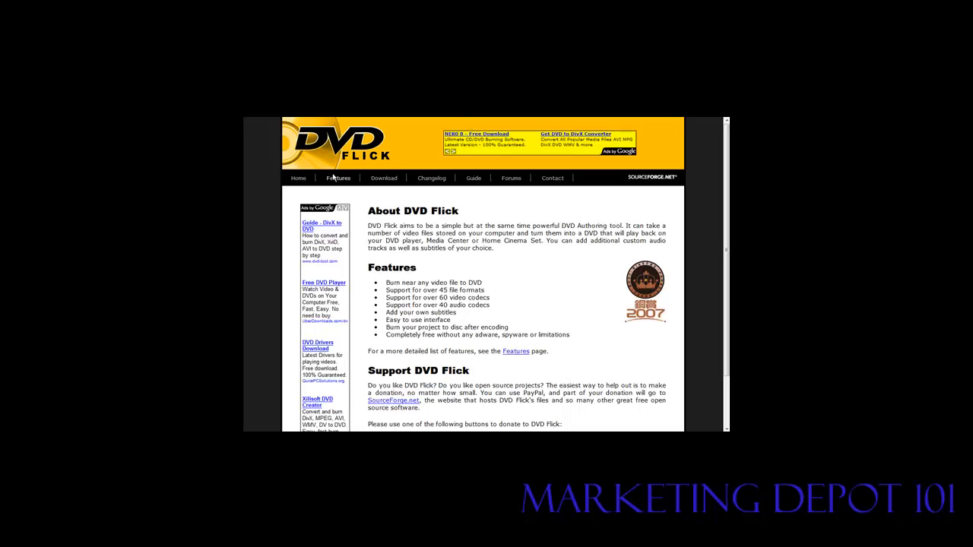
mouse_move(366, 173)
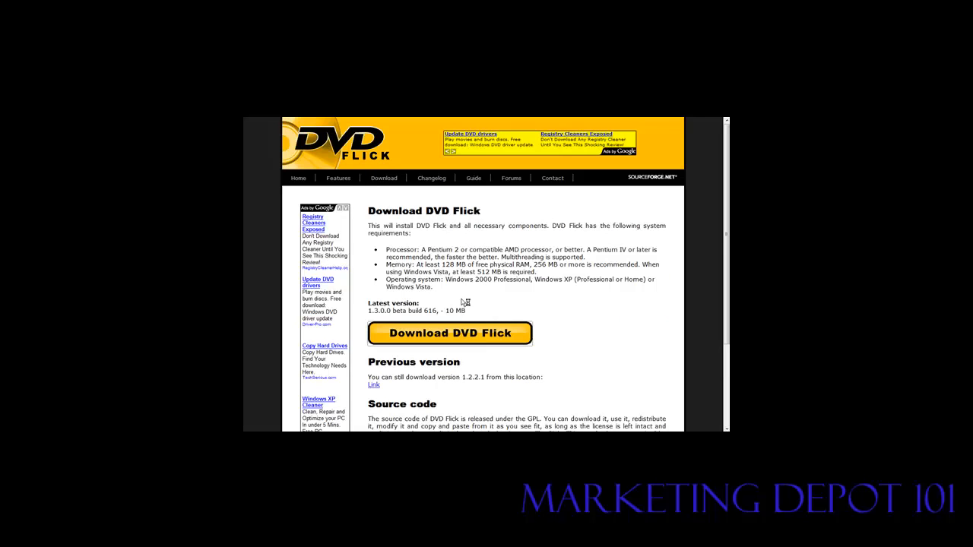
Step: Download DVD Flick from its website's download page
click(450, 333)
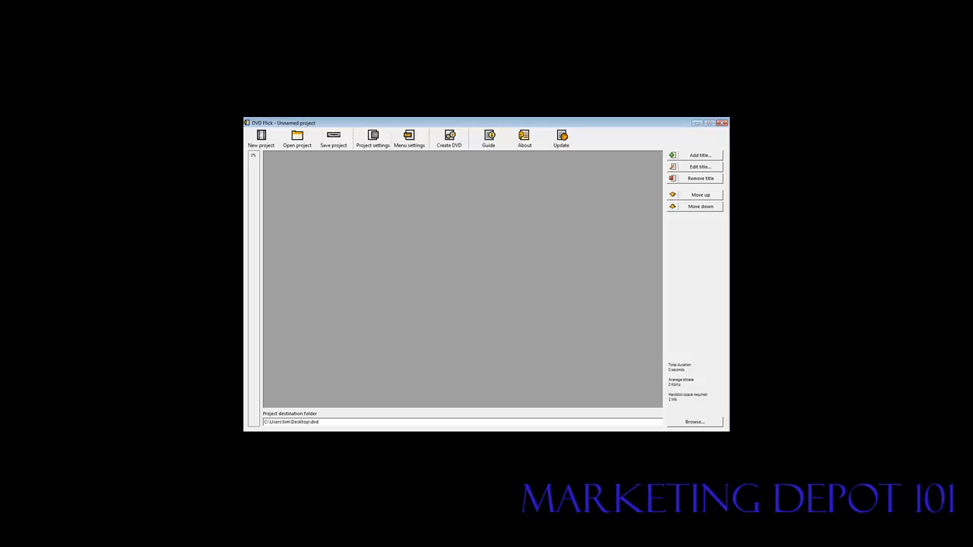
mouse_move(588, 201)
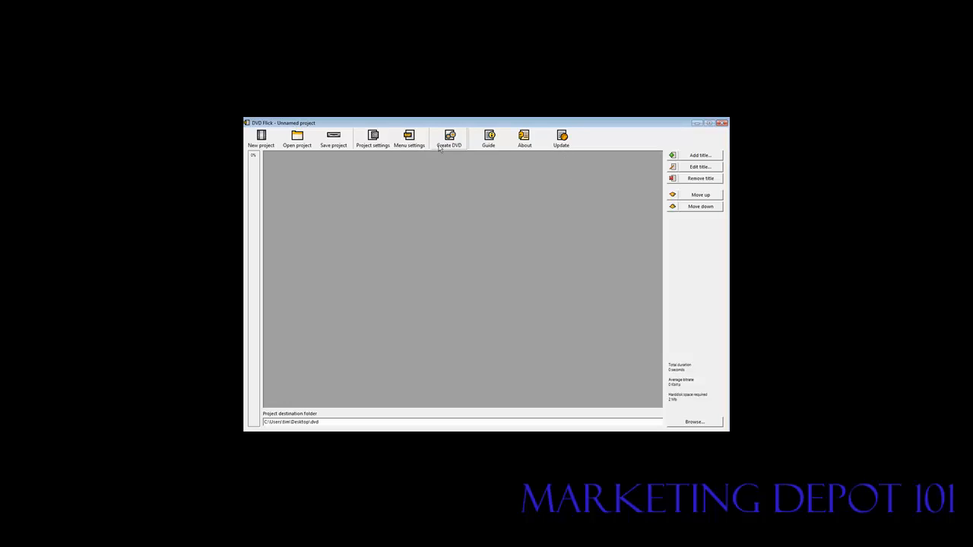
Step: Title the project 'test', keep the standard DVD target size and set encoder priority to Normal
click(373, 138)
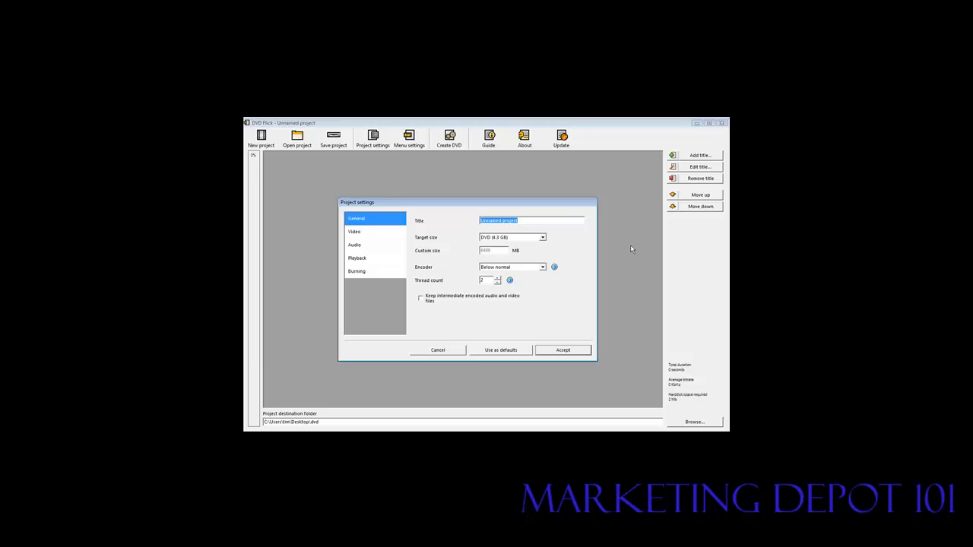
text(test)
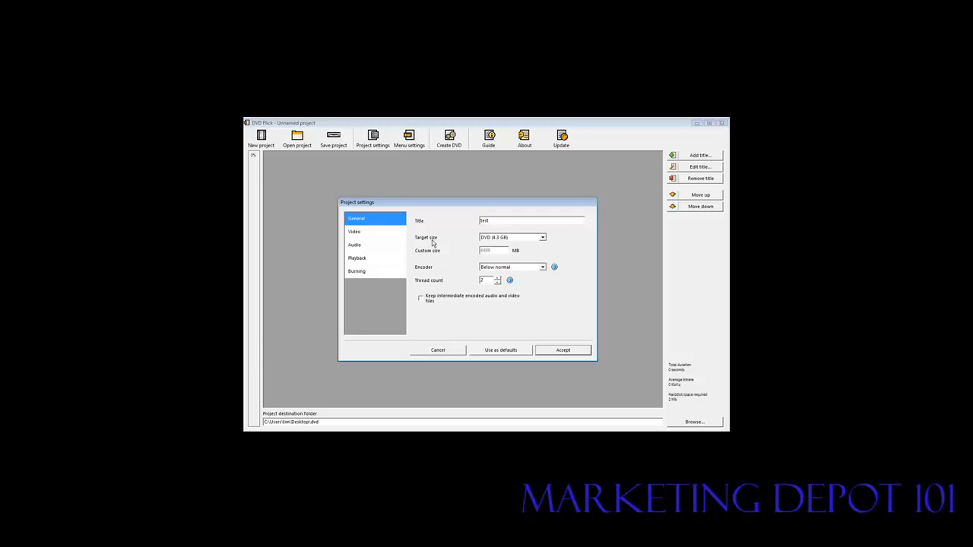
mouse_move(548, 244)
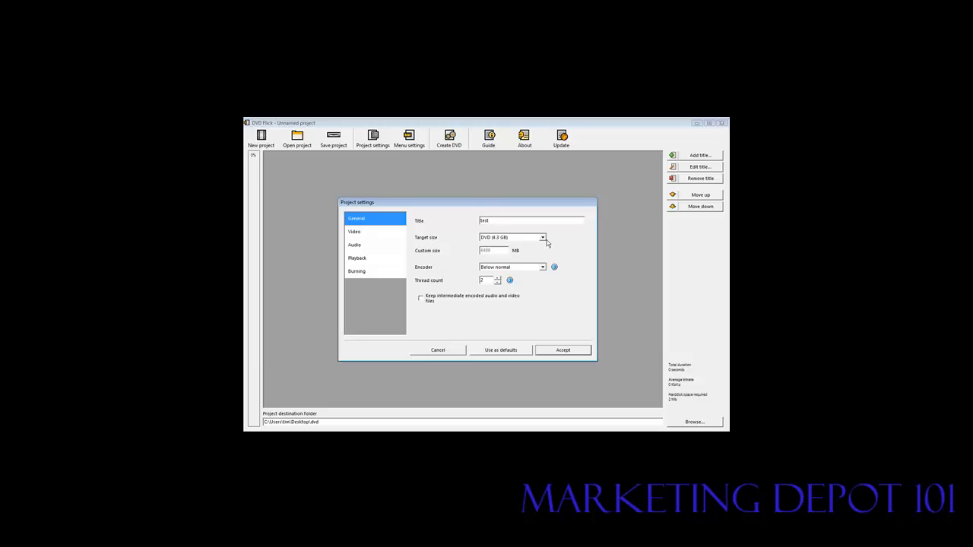
click(542, 237)
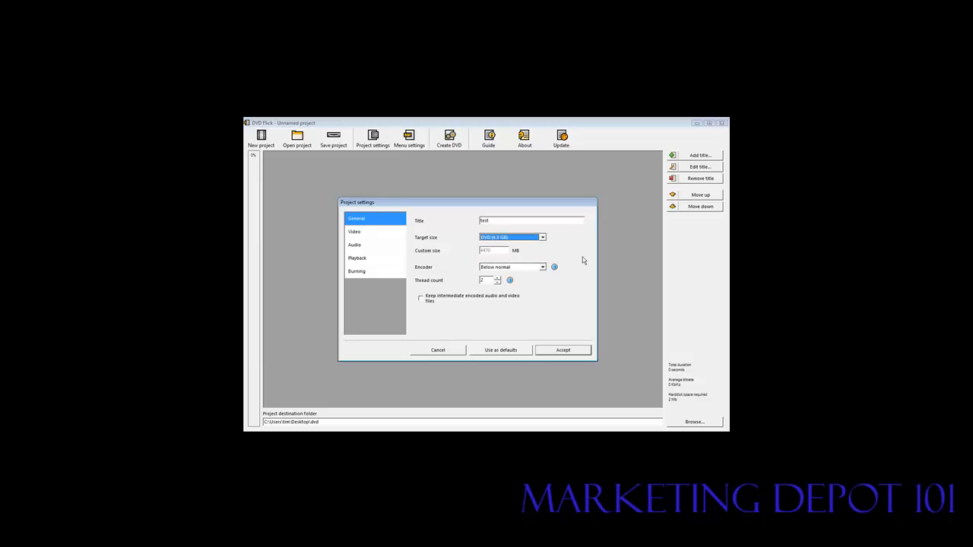
mouse_move(425, 274)
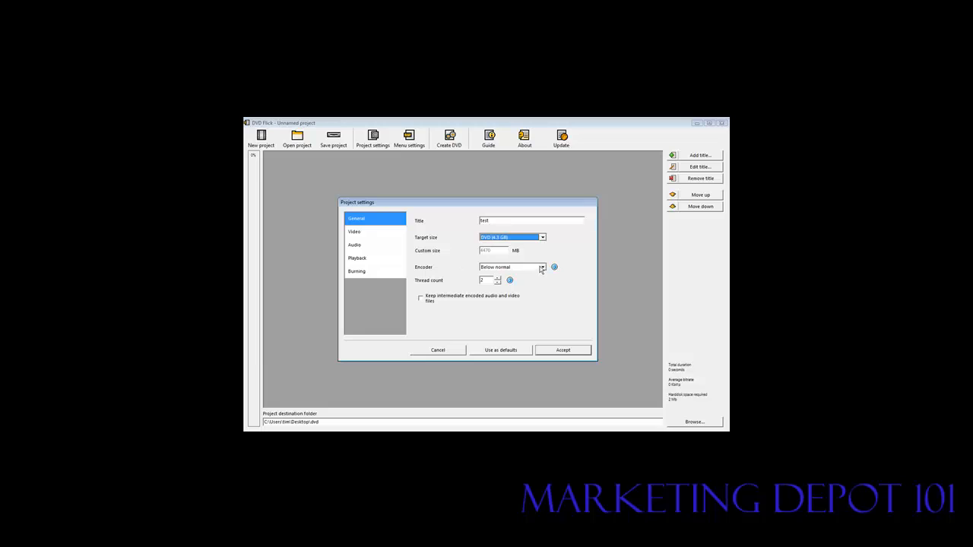
click(541, 268)
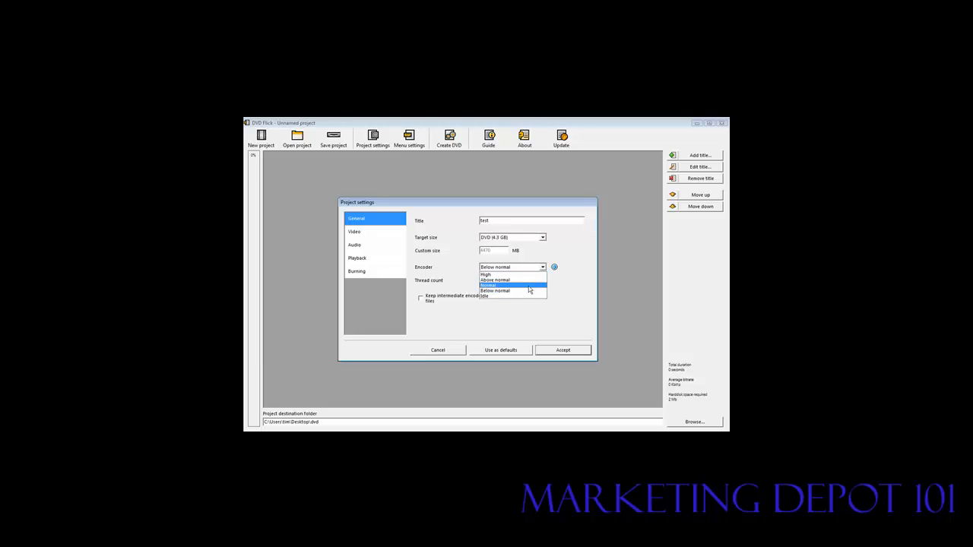
click(496, 286)
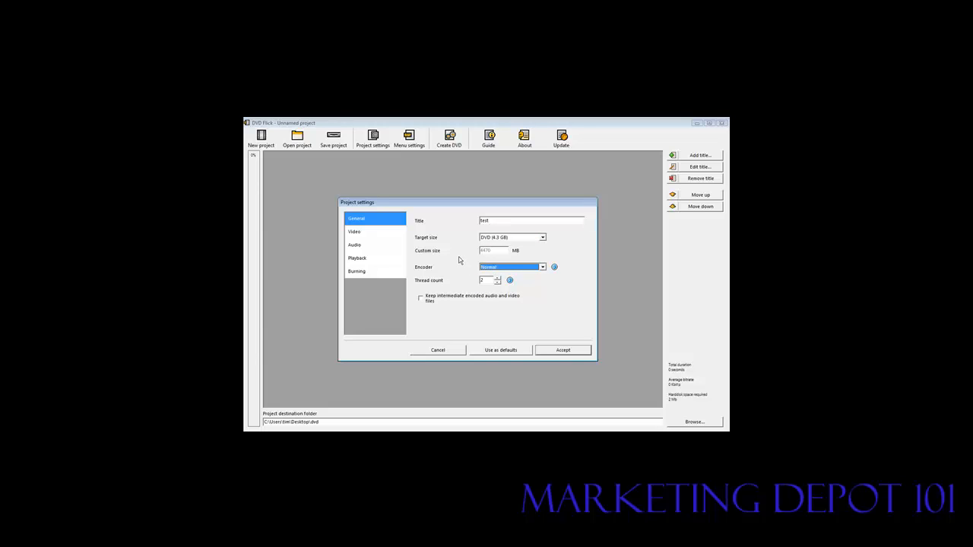
mouse_move(469, 289)
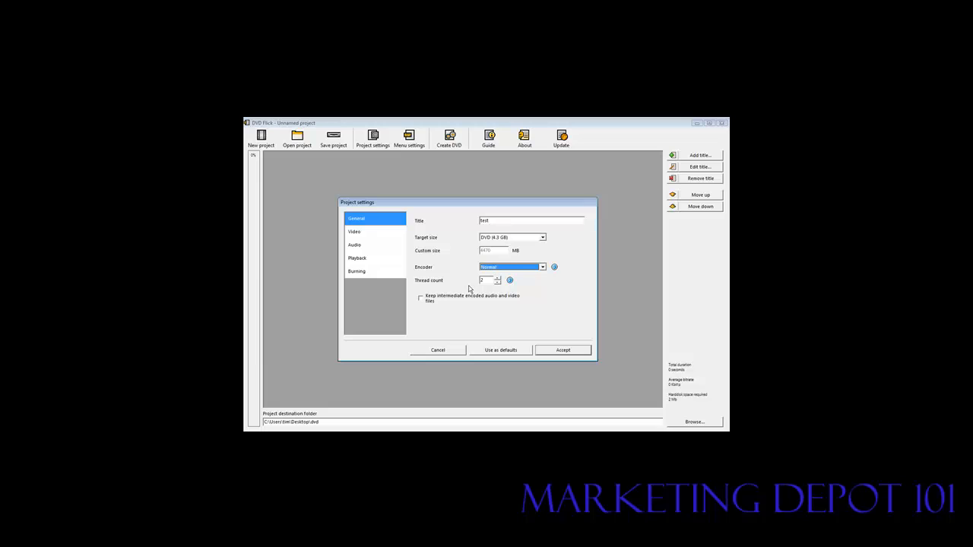
mouse_move(368, 237)
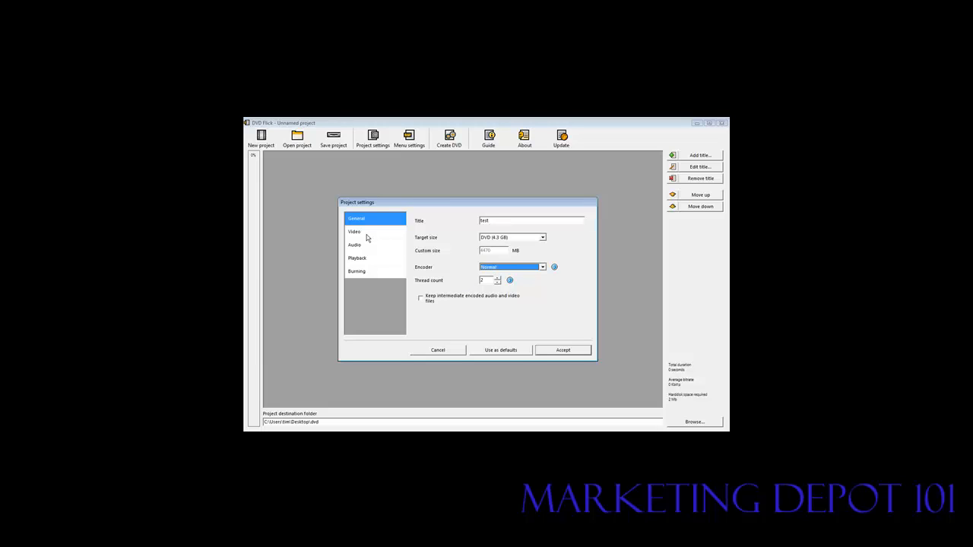
Step: Review the video settings with their target format, then the audio settings
click(354, 232)
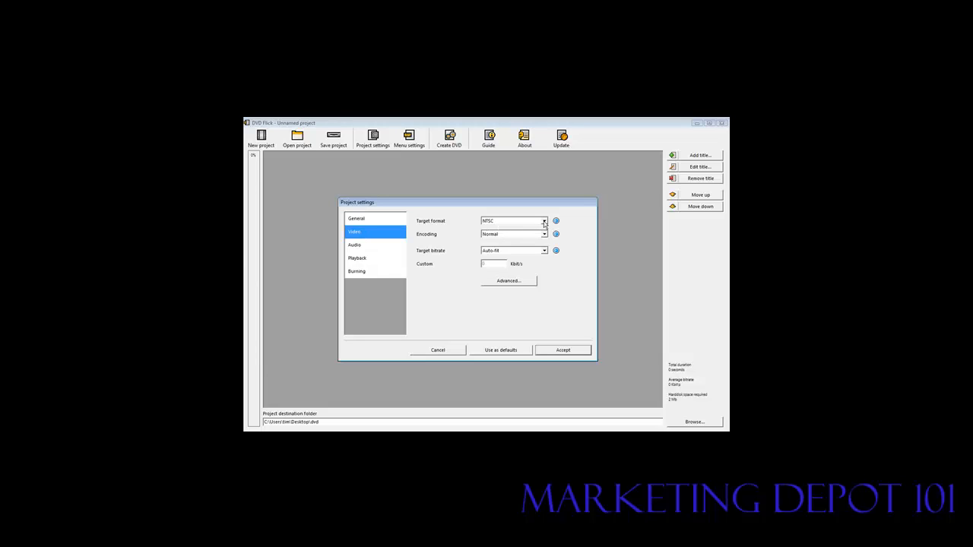
click(545, 222)
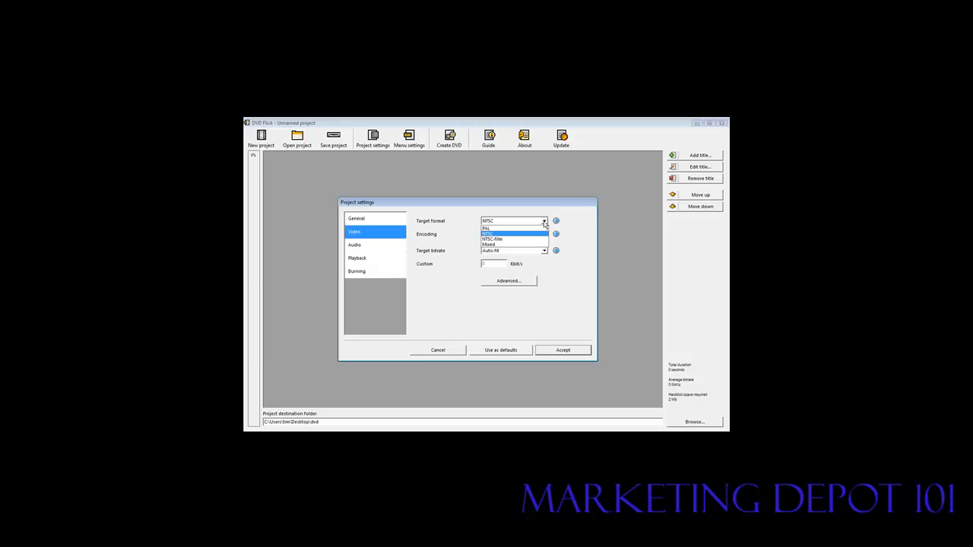
click(514, 221)
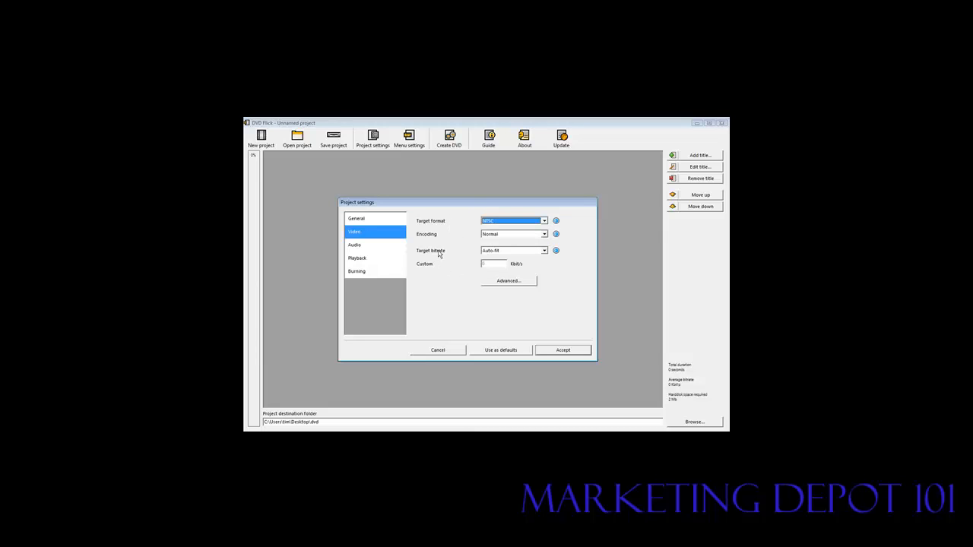
mouse_move(544, 253)
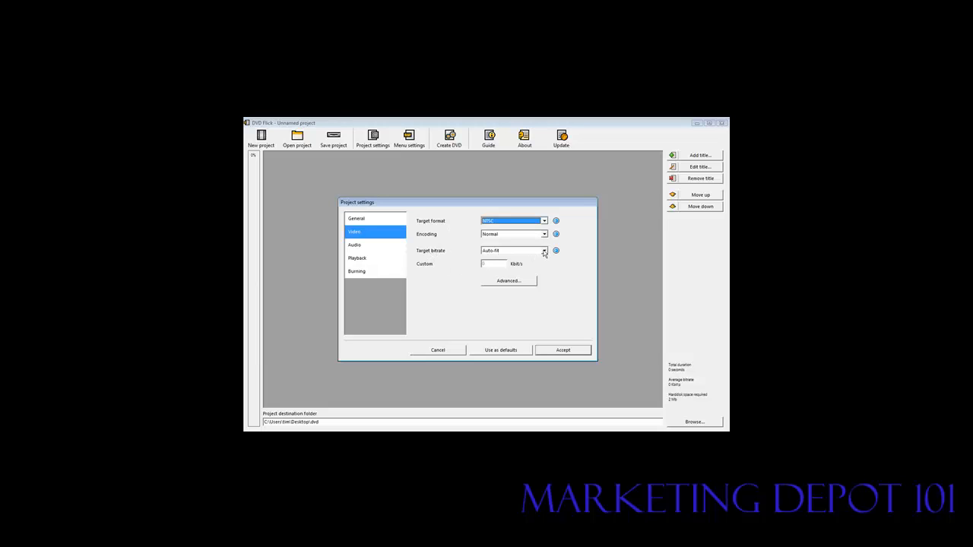
click(356, 245)
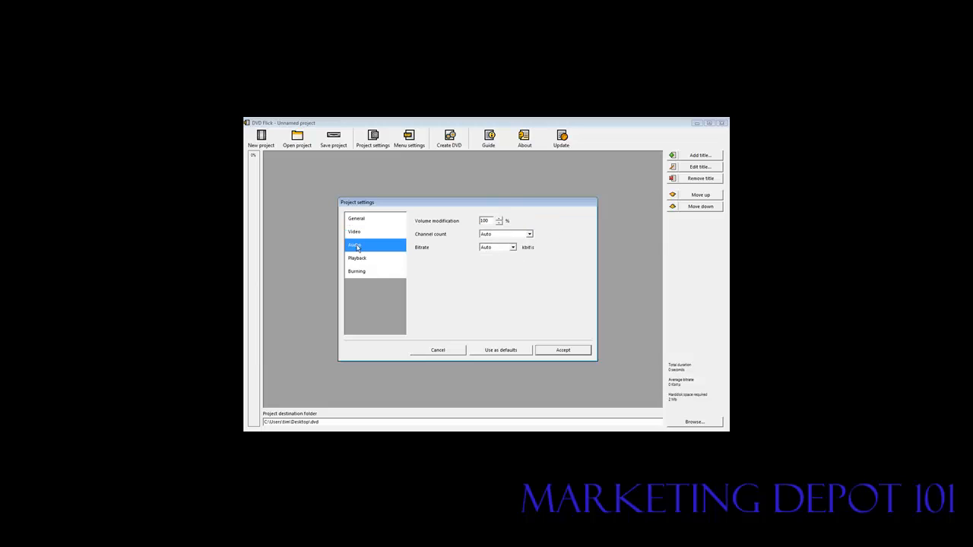
Step: Set playback to play the next title after each finishes and loop to the first title
click(357, 259)
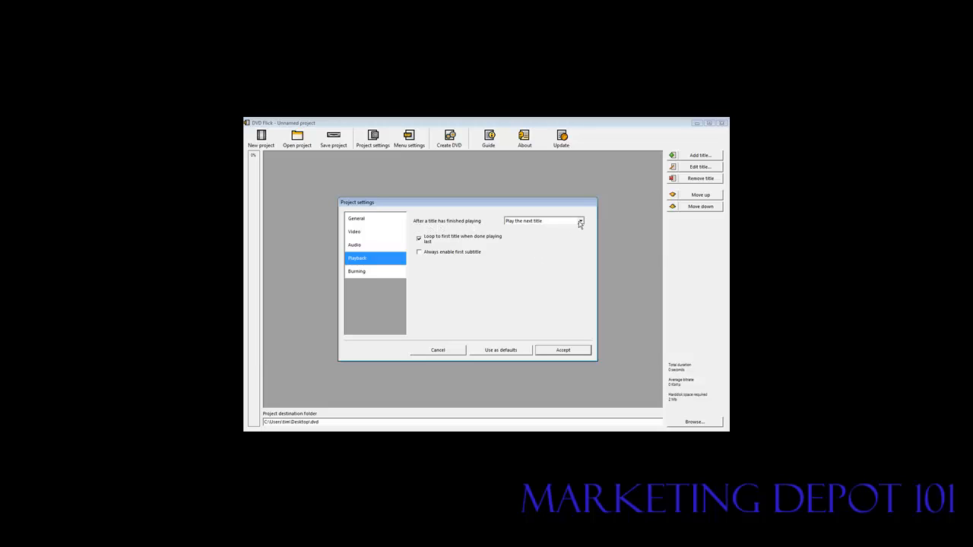
click(581, 222)
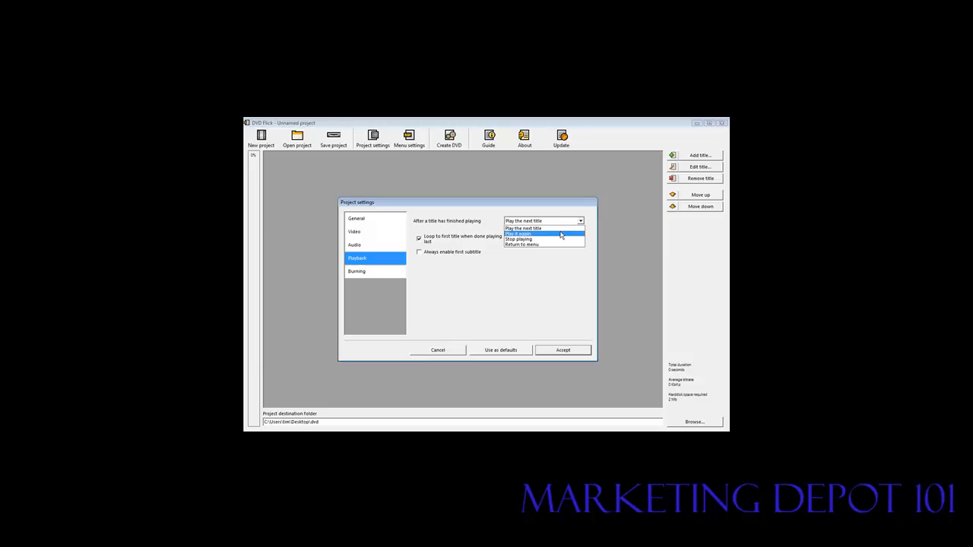
mouse_move(545, 244)
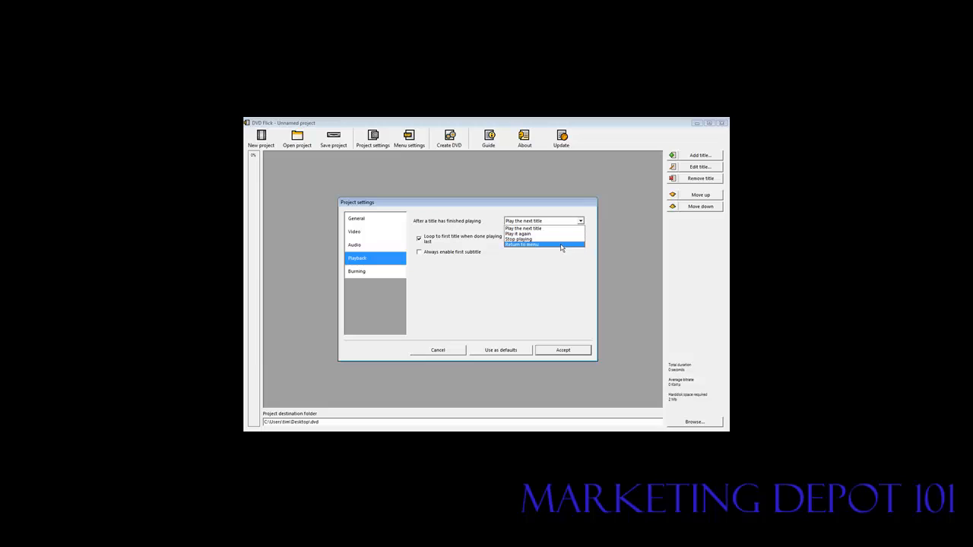
click(524, 228)
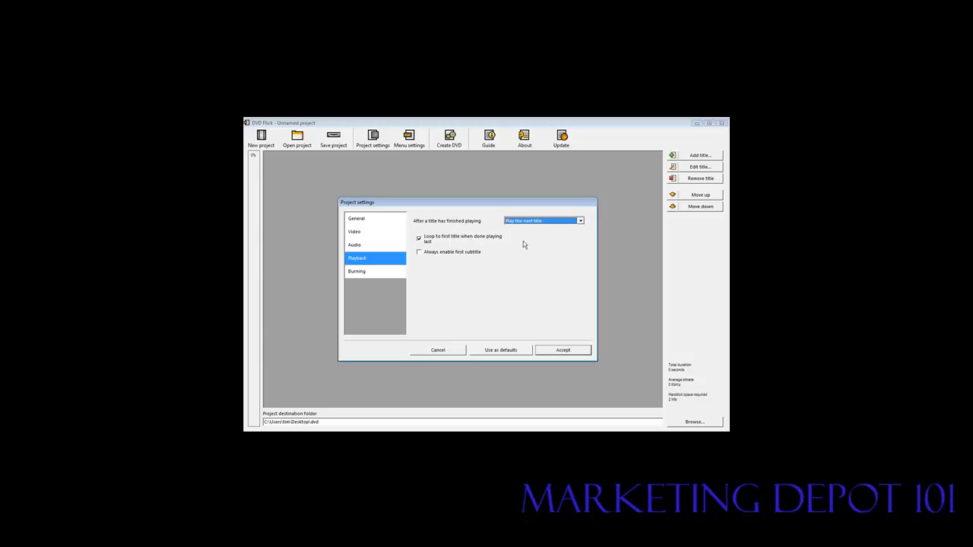
click(420, 237)
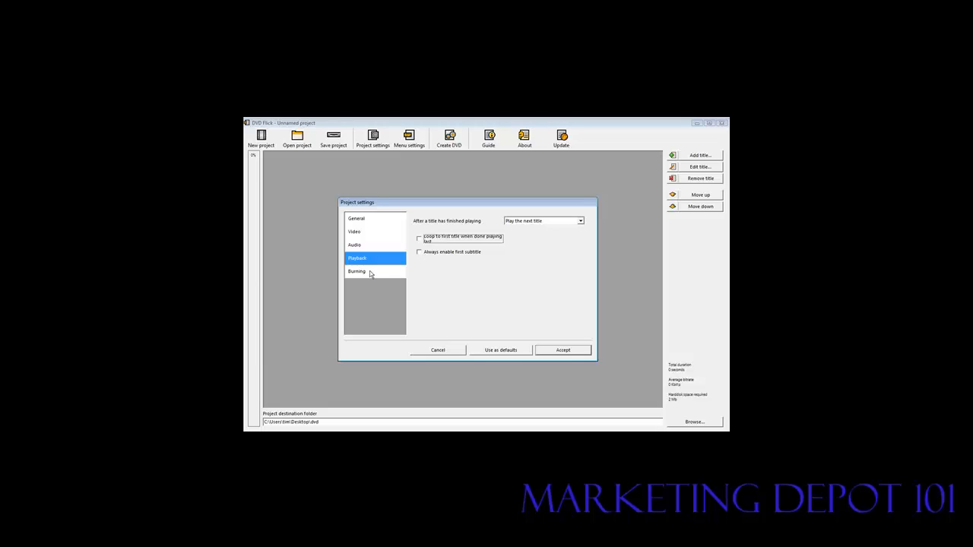
Step: Enable burning the project to a disc labelled DVD with automatic erase, and accept the settings
click(356, 271)
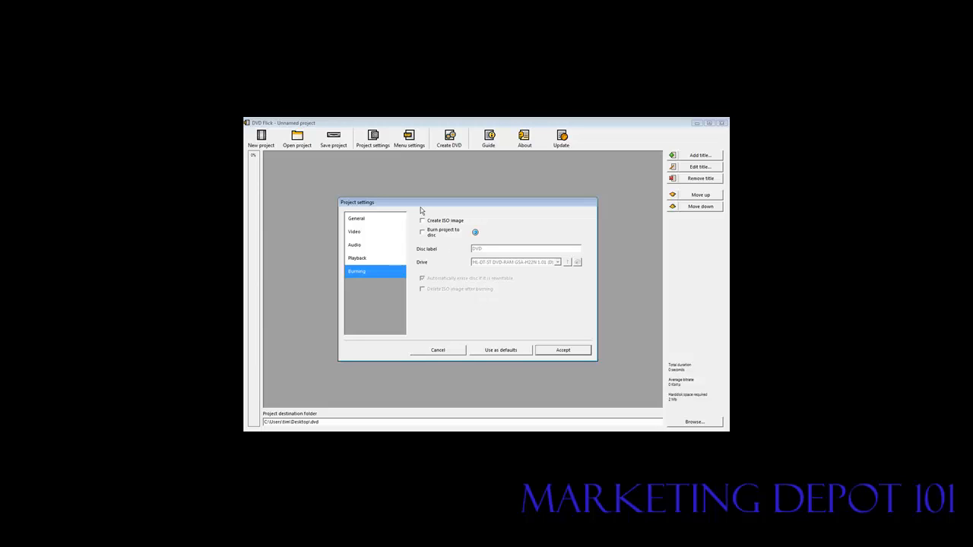
click(422, 232)
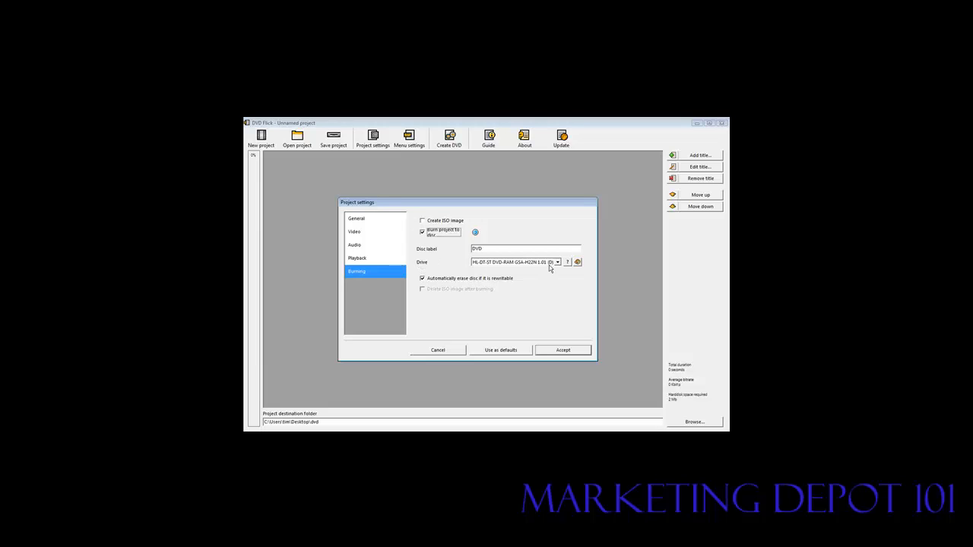
mouse_move(447, 286)
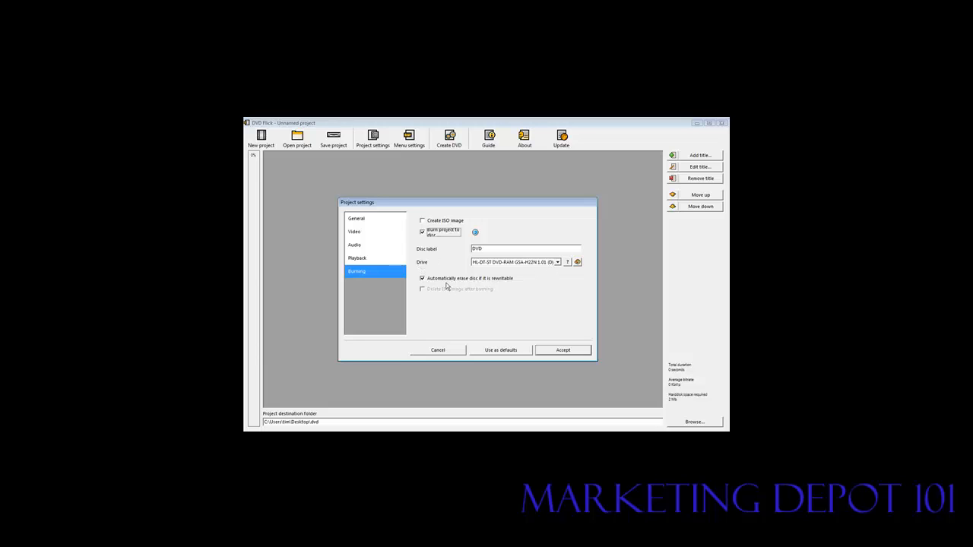
mouse_move(514, 286)
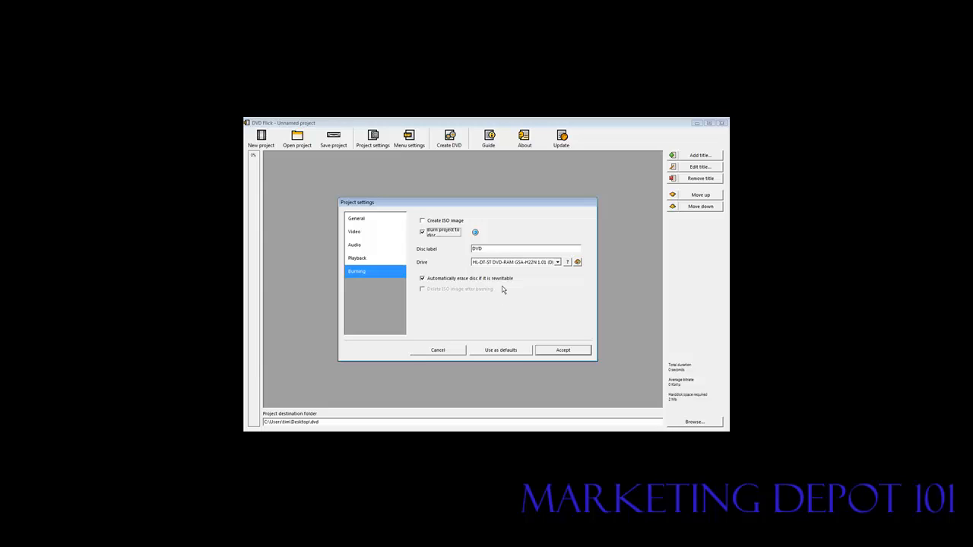
click(563, 350)
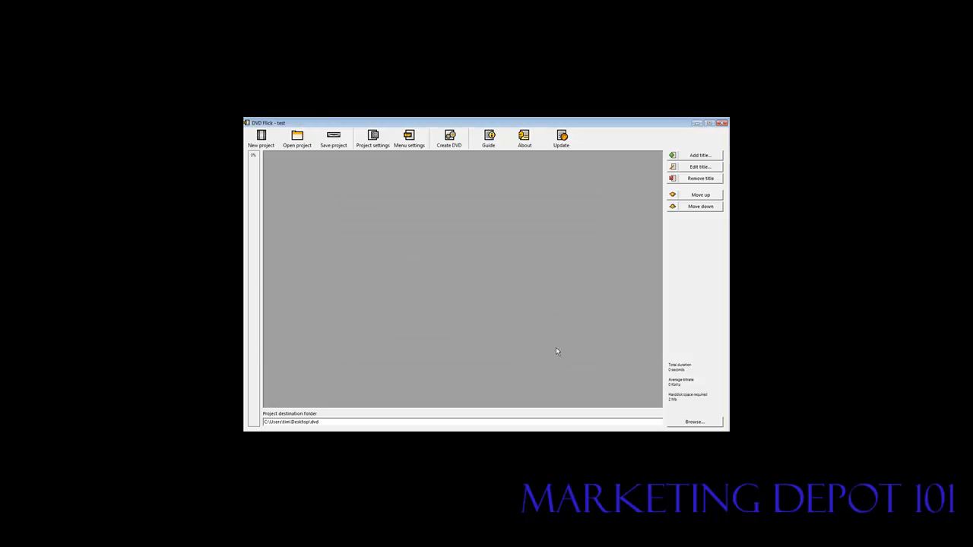
Step: Browse the Orange LED and The Party menu templates and settle on Mosaic
click(409, 139)
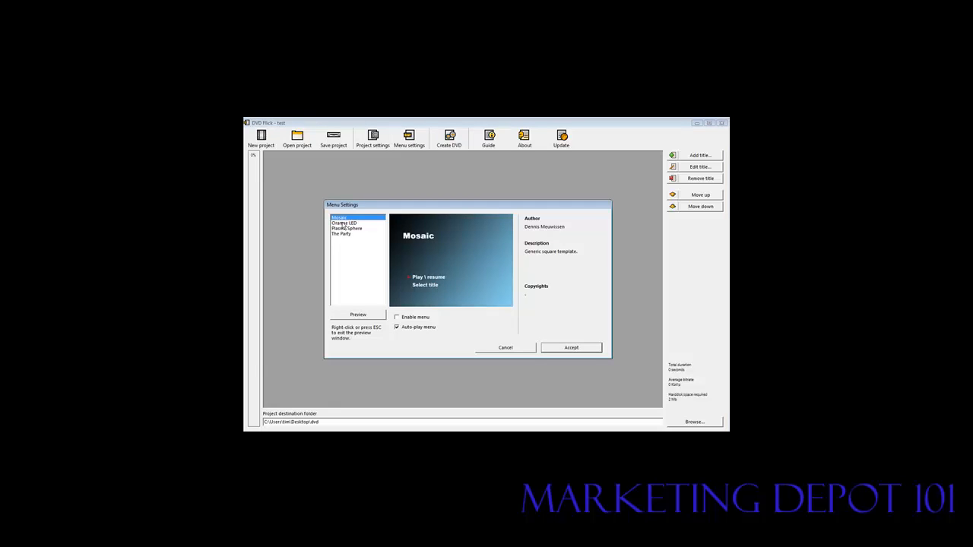
click(347, 228)
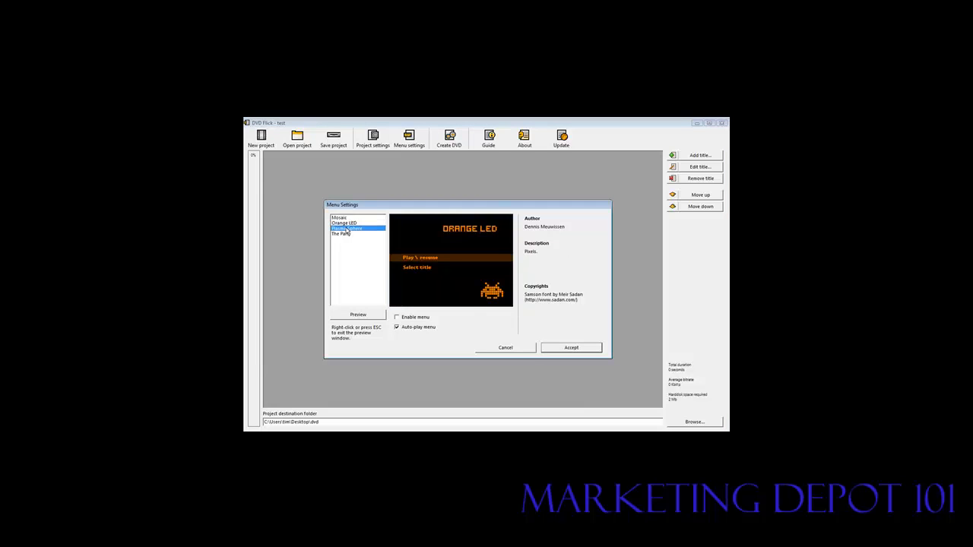
click(341, 234)
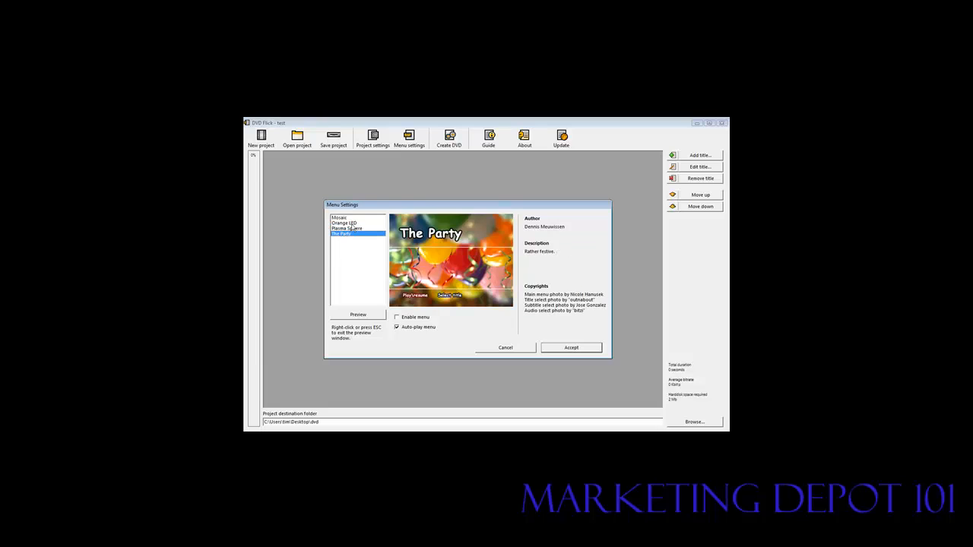
click(340, 219)
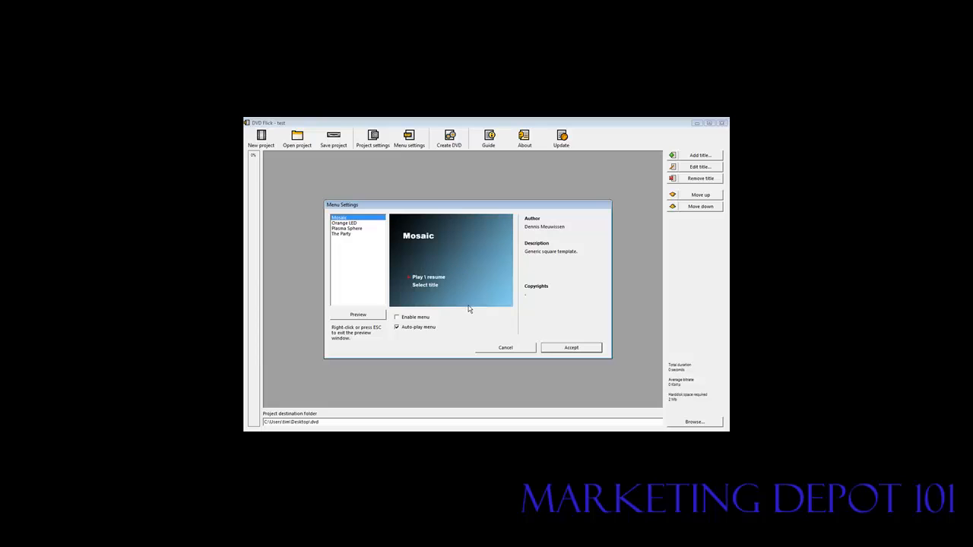
mouse_move(470, 341)
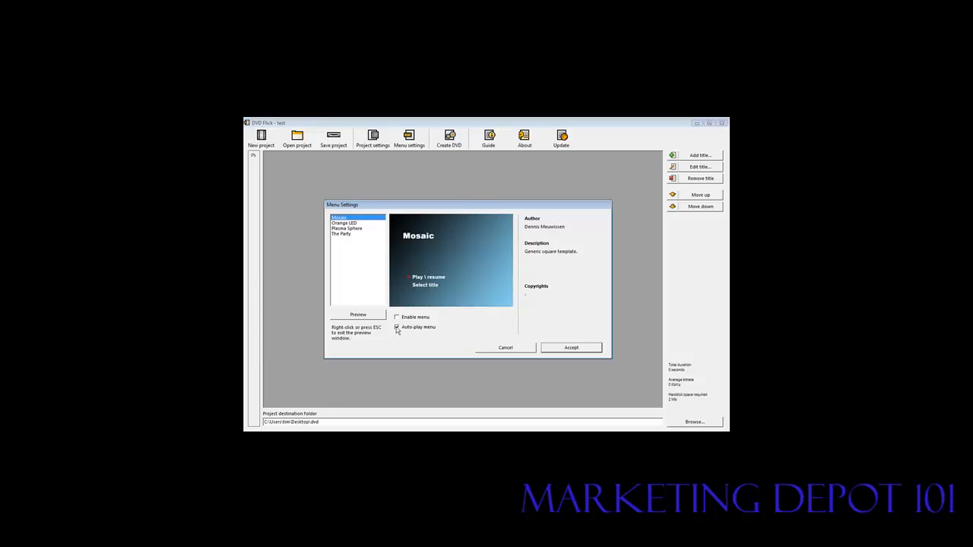
Step: Enable the DVD menu with auto-play on and accept the menu settings
click(397, 318)
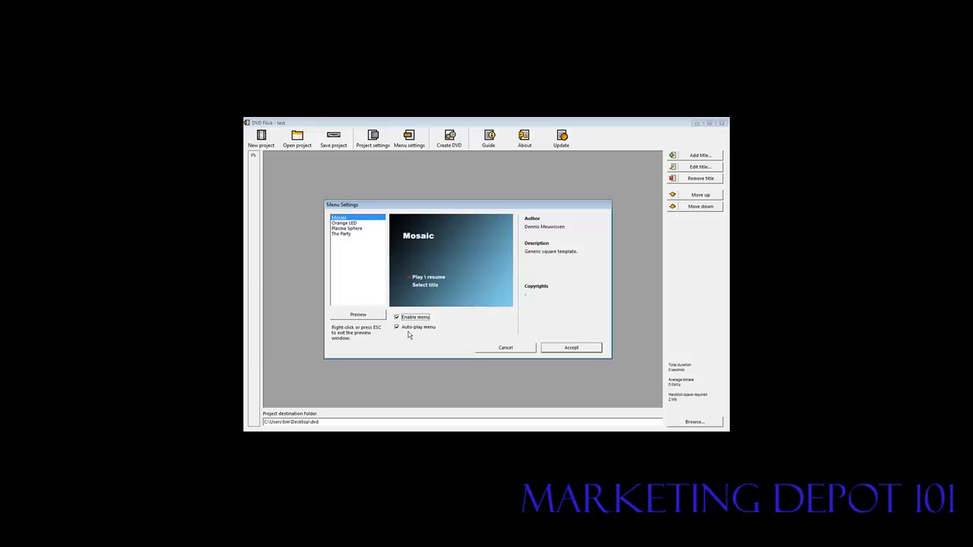
click(395, 327)
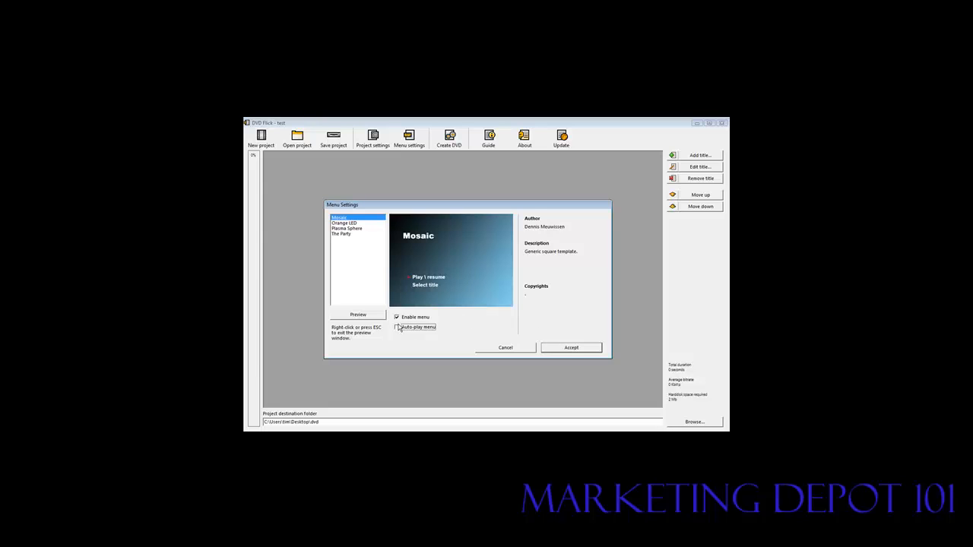
click(395, 327)
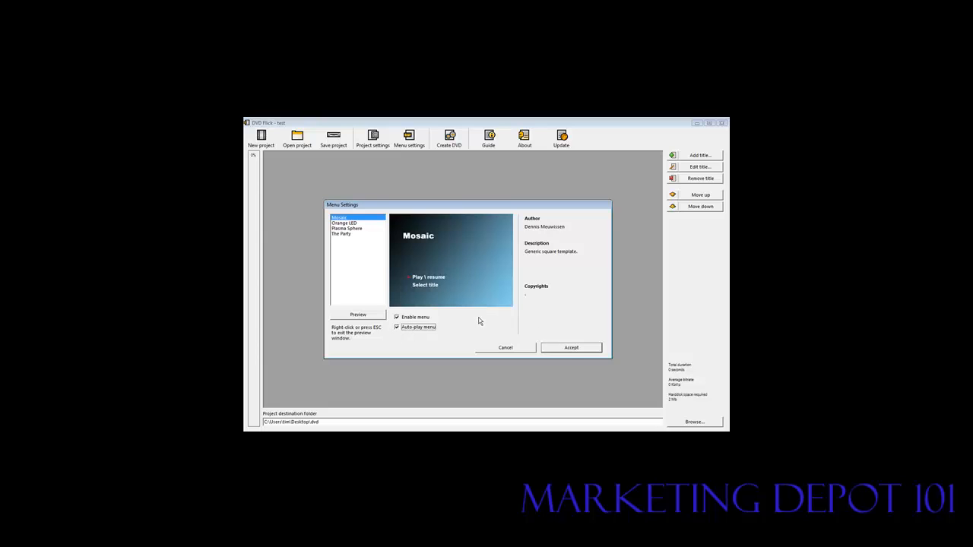
mouse_move(449, 330)
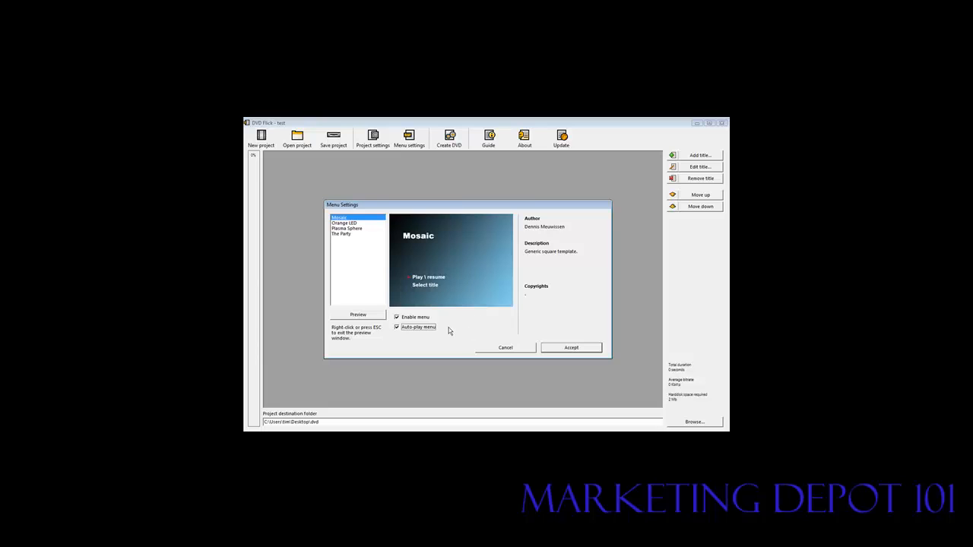
click(572, 347)
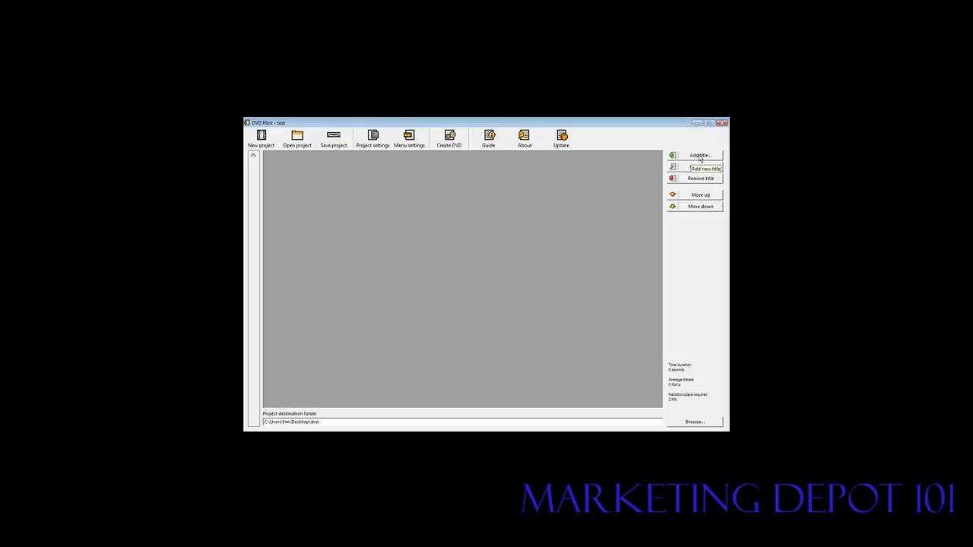
click(700, 167)
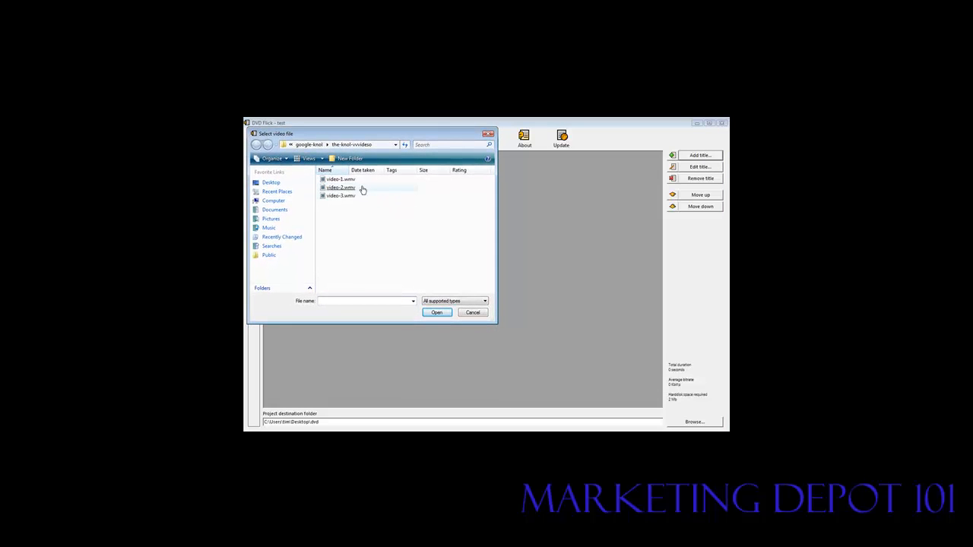
click(436, 313)
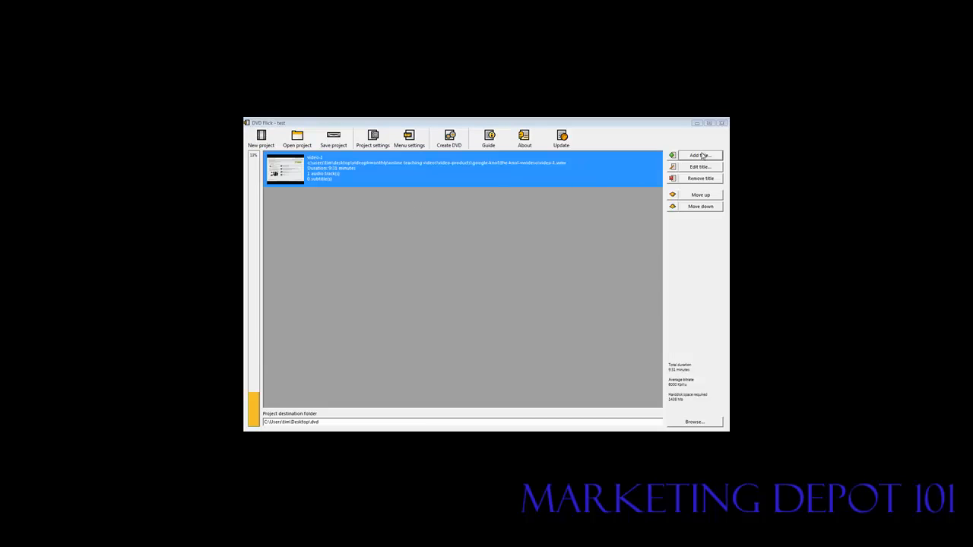
click(699, 155)
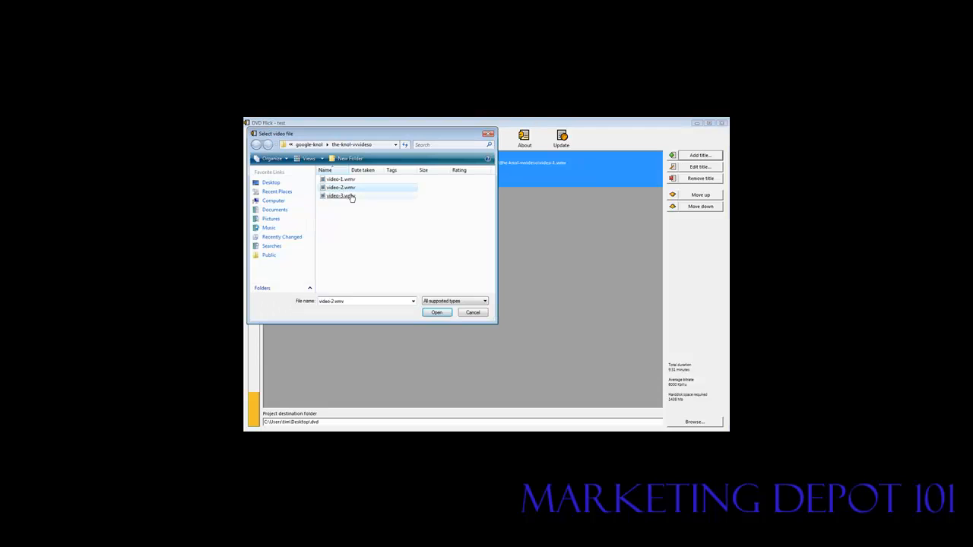
click(437, 313)
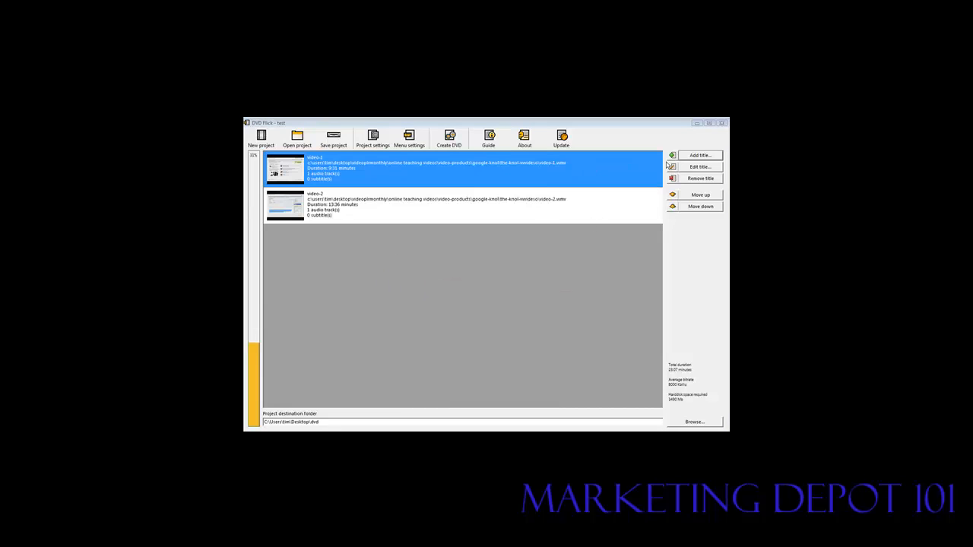
click(699, 155)
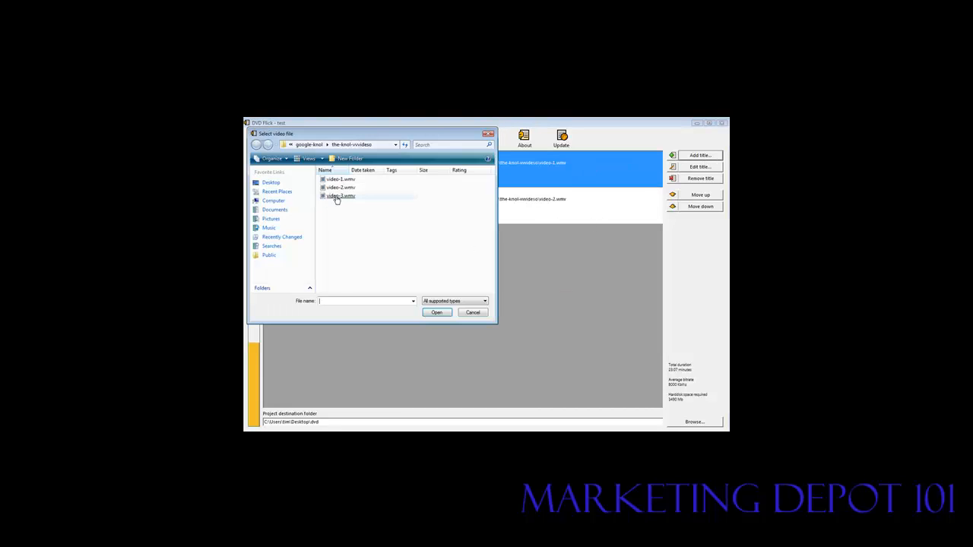
click(437, 314)
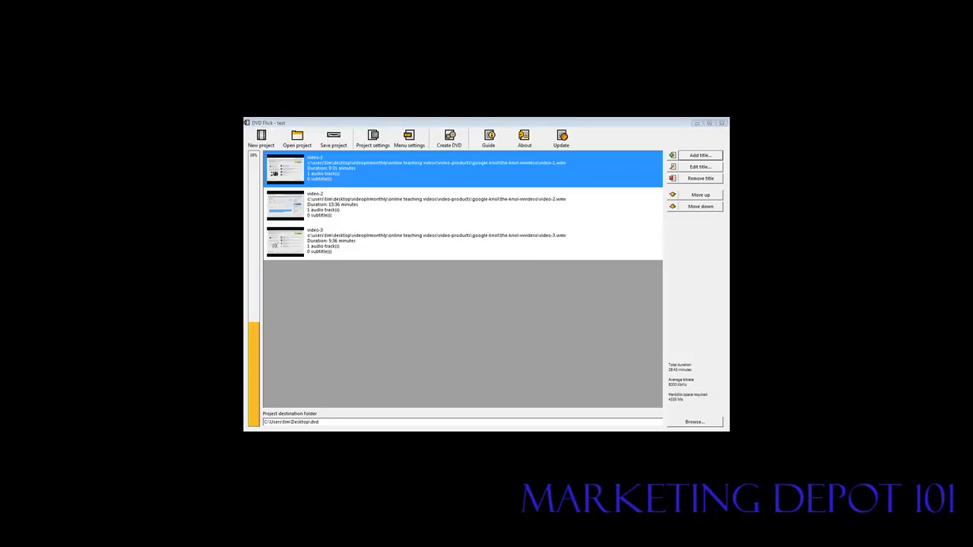
mouse_move(617, 176)
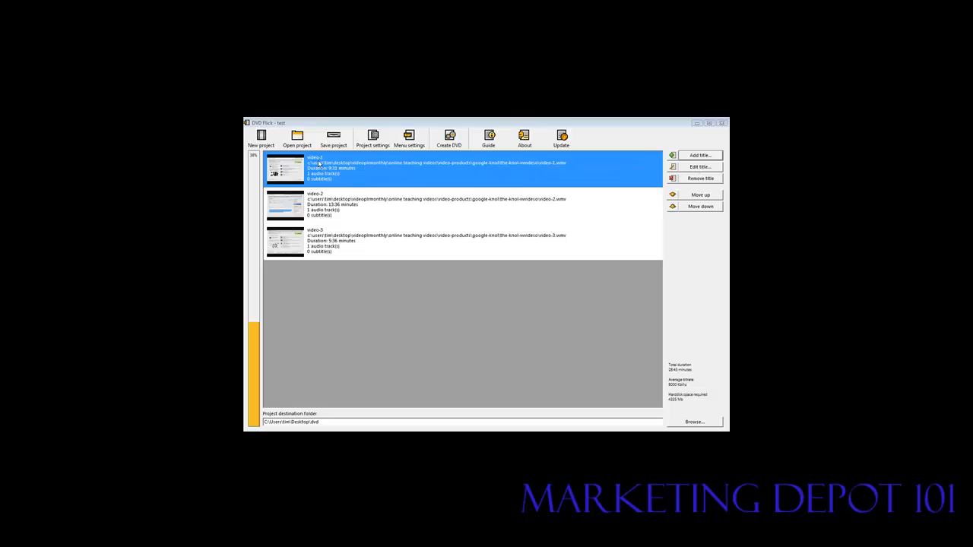
Step: Name the three titles Video One, Video Two and Video Three and confirm
click(699, 166)
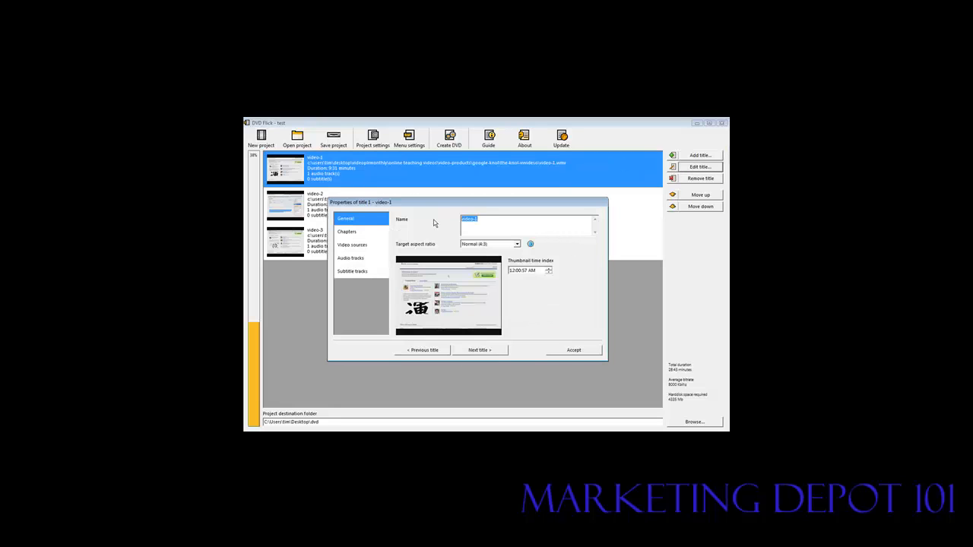
text(vi)
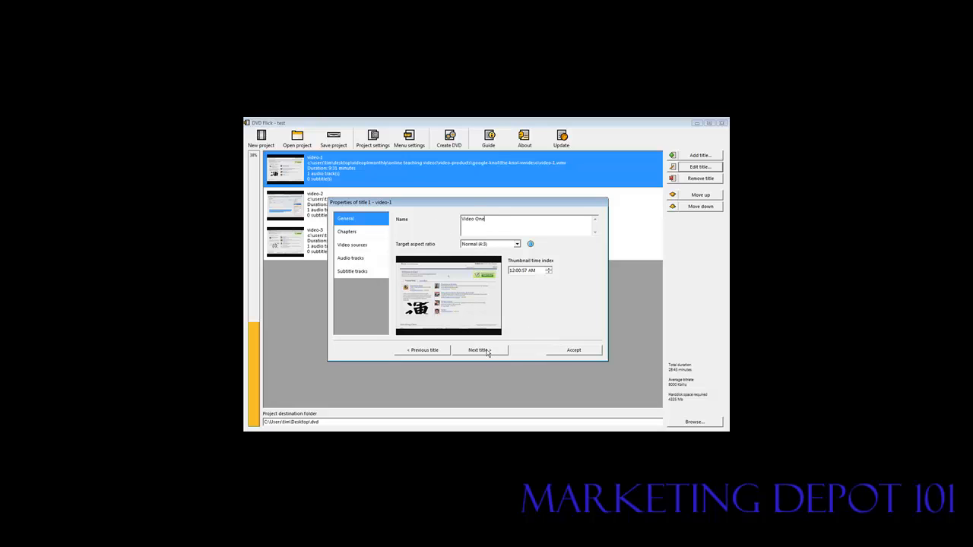
click(480, 350)
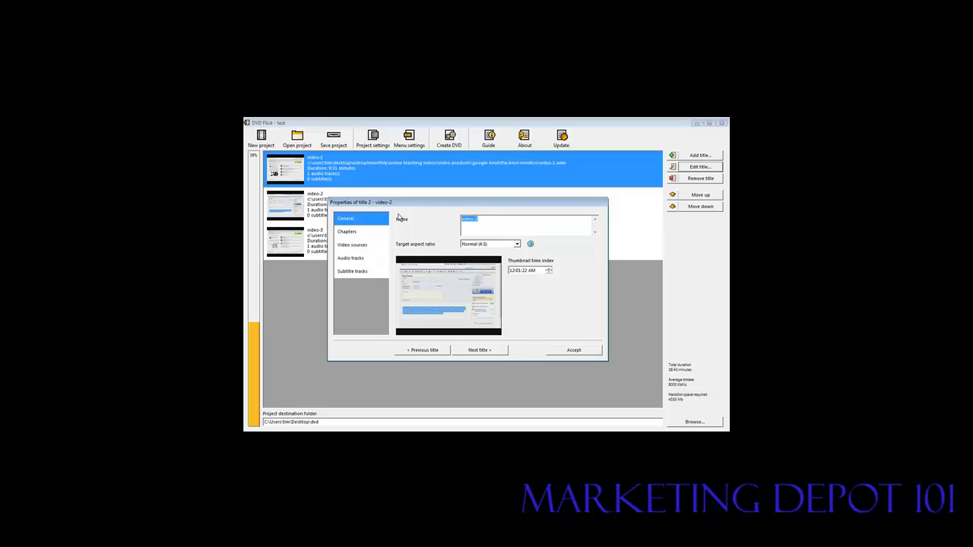
text(v)
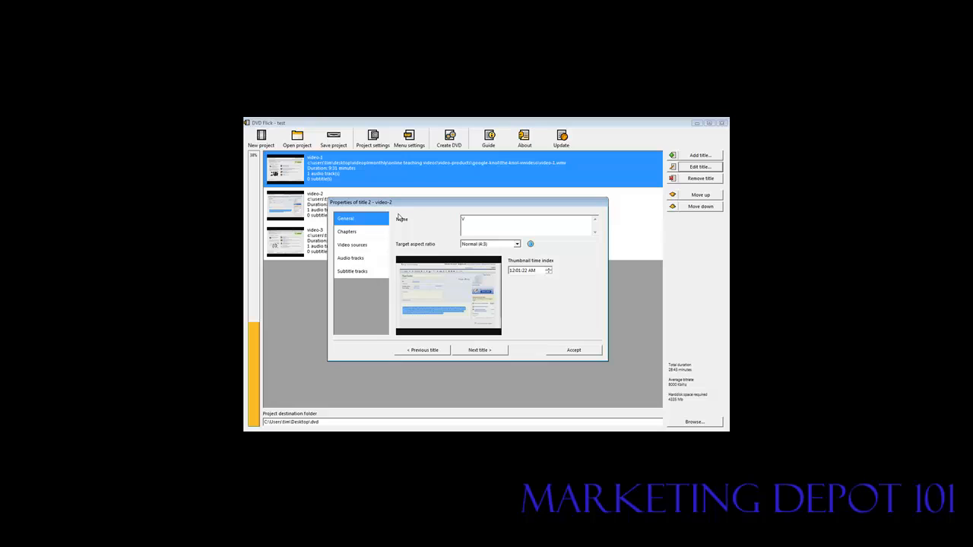
text(Video Two)
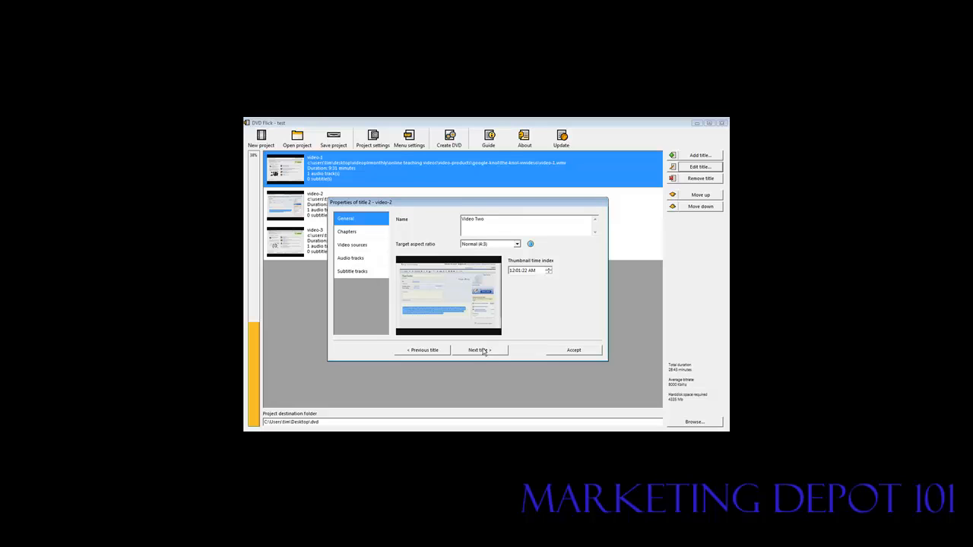
click(479, 349)
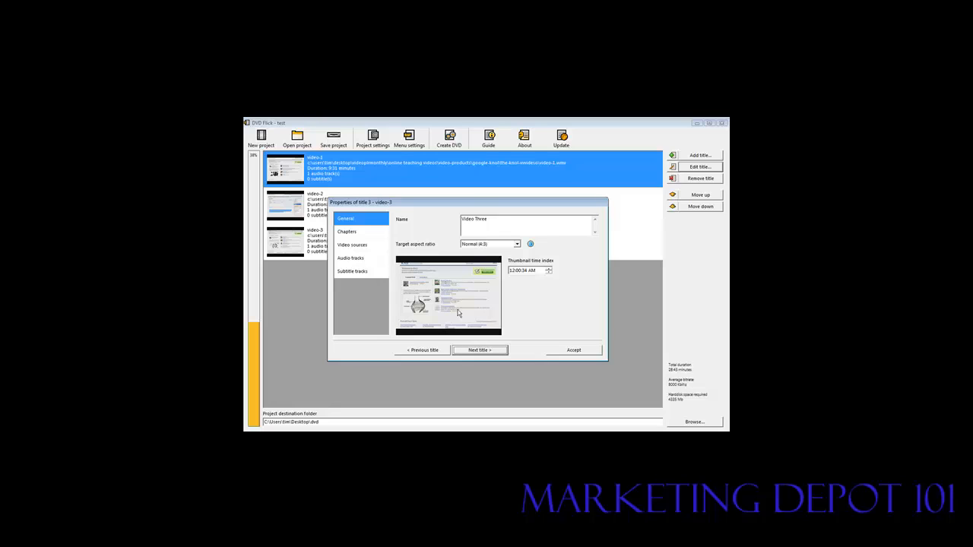
click(573, 350)
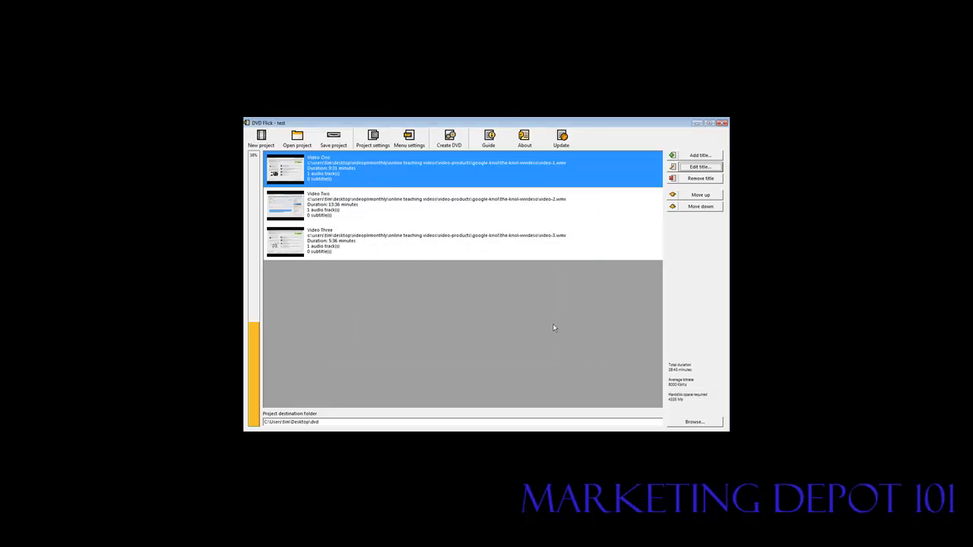
mouse_move(336, 240)
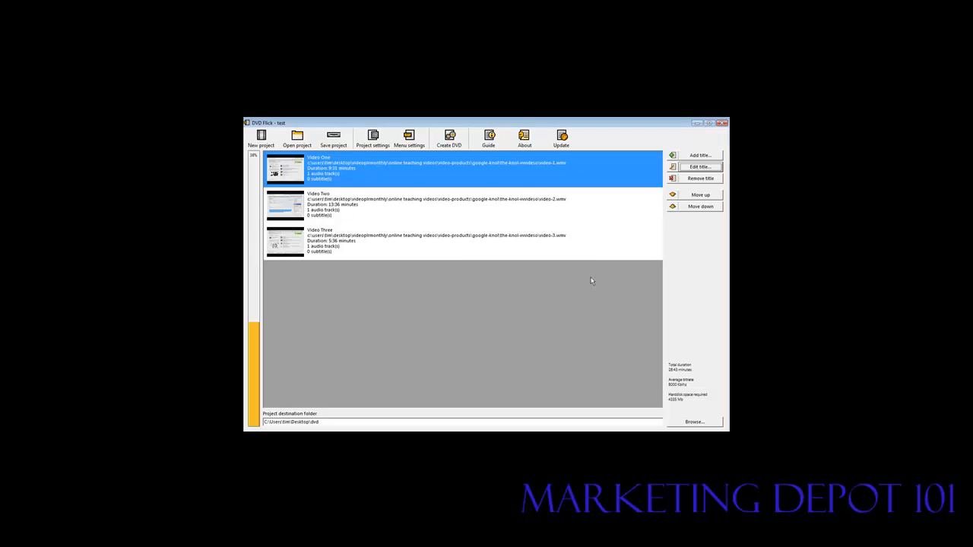
mouse_move(392, 189)
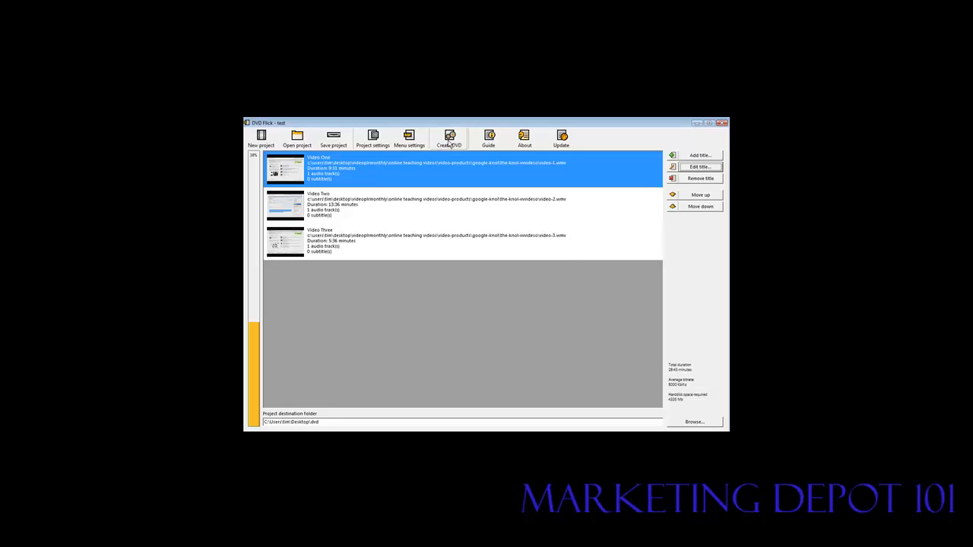
Step: Create the DVD, acknowledging the burn notice and agreeing to proceed and overwrite the destination folder
click(450, 137)
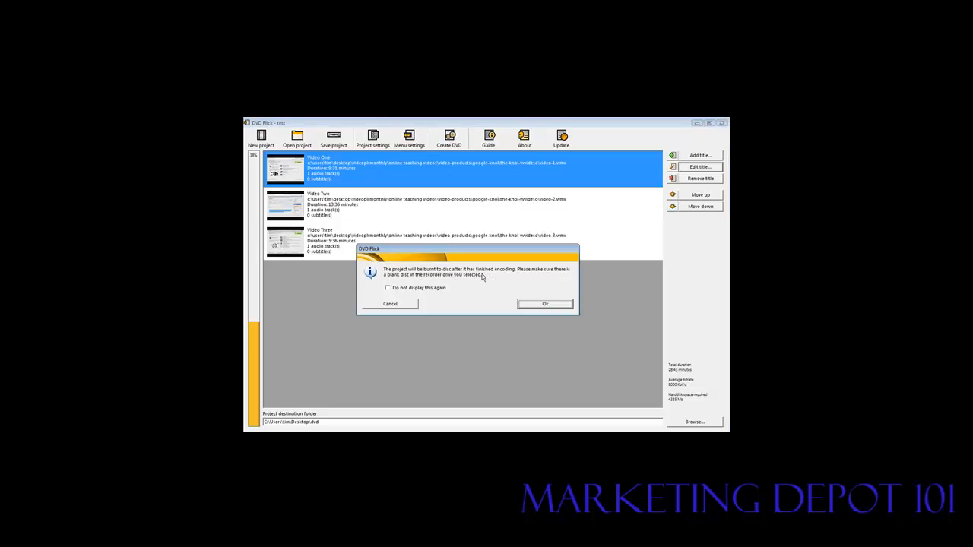
mouse_move(532, 277)
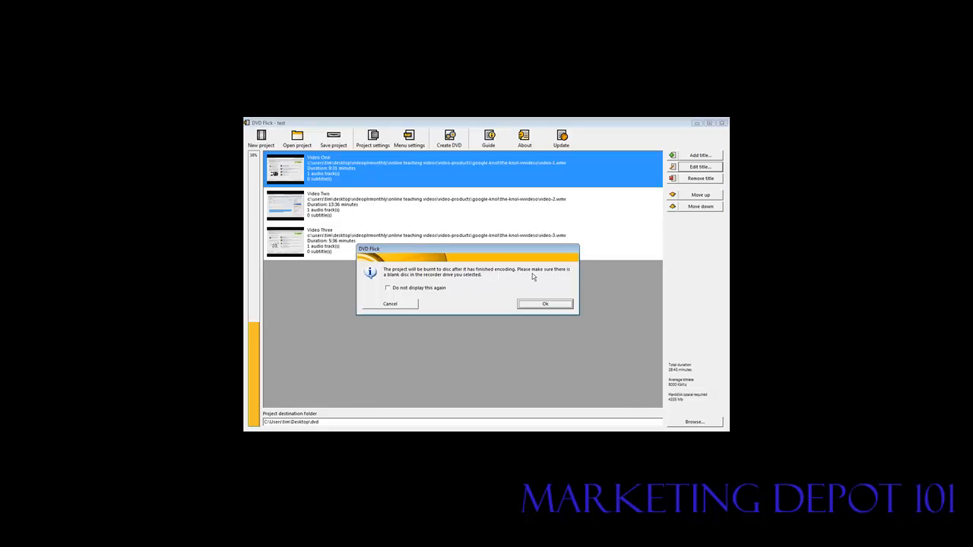
mouse_move(537, 276)
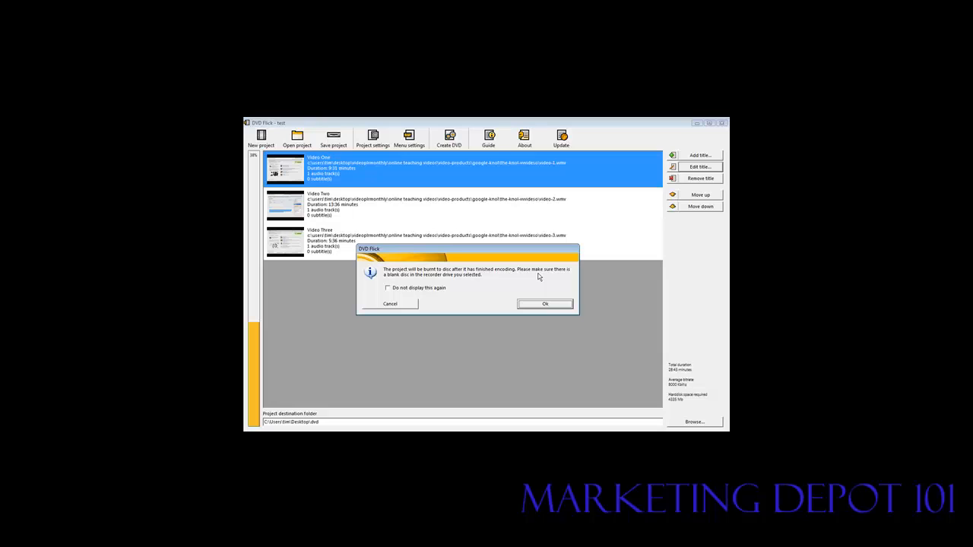
mouse_move(545, 304)
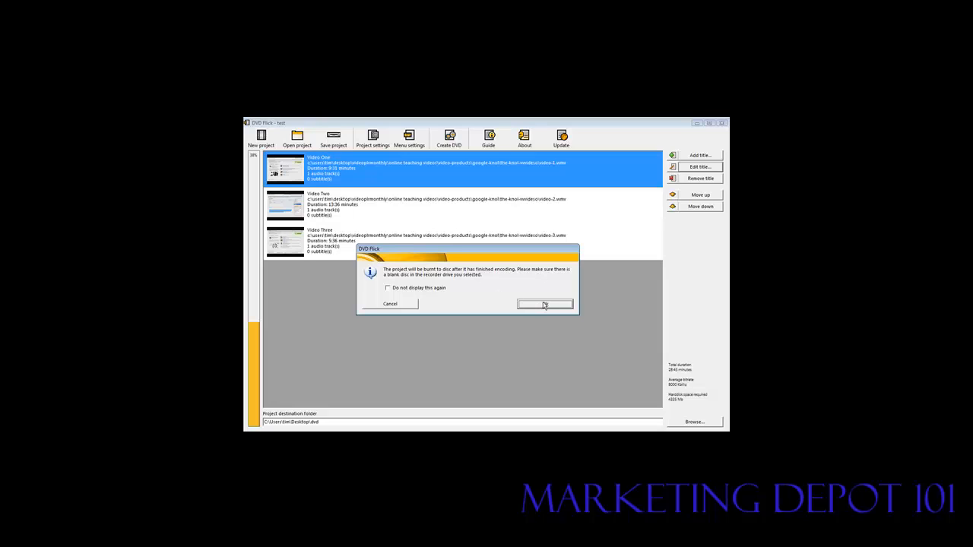
click(544, 304)
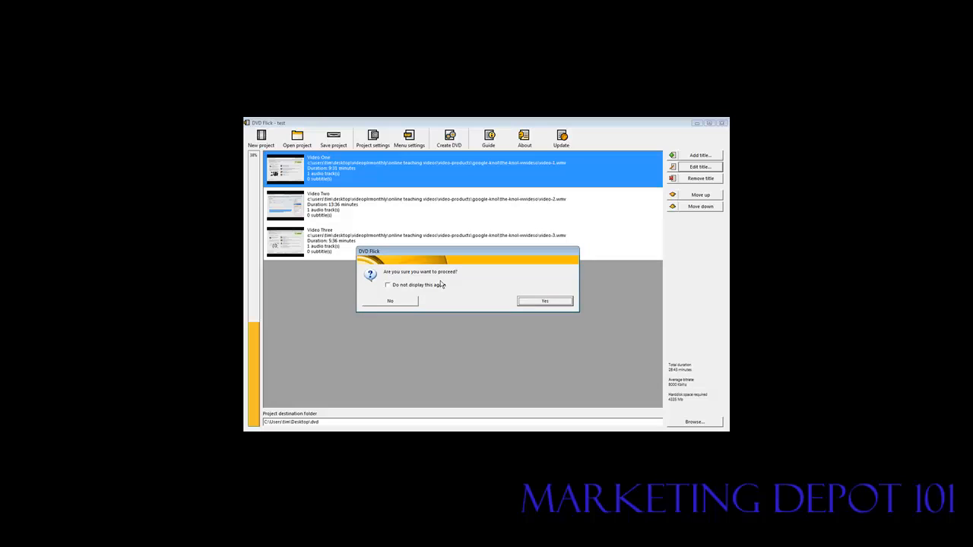
mouse_move(453, 285)
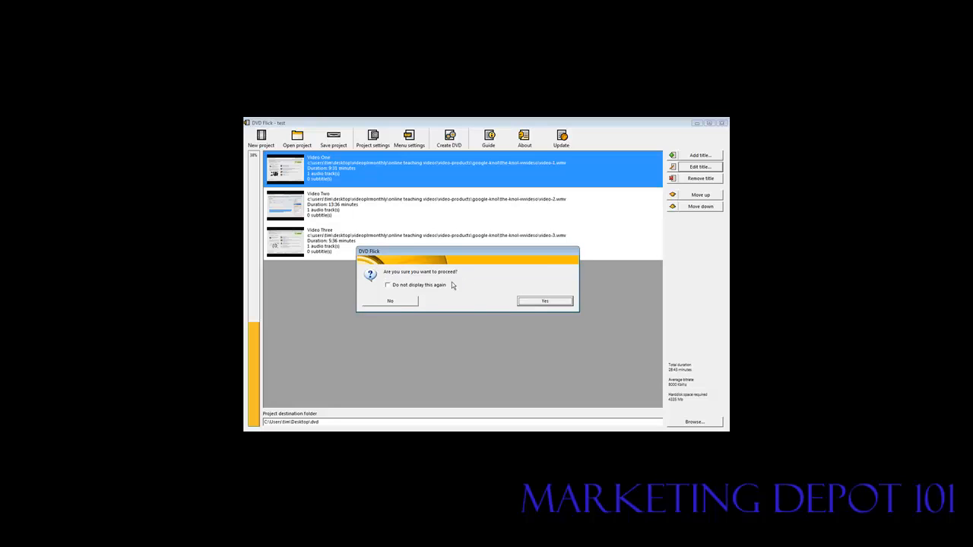
mouse_move(388, 292)
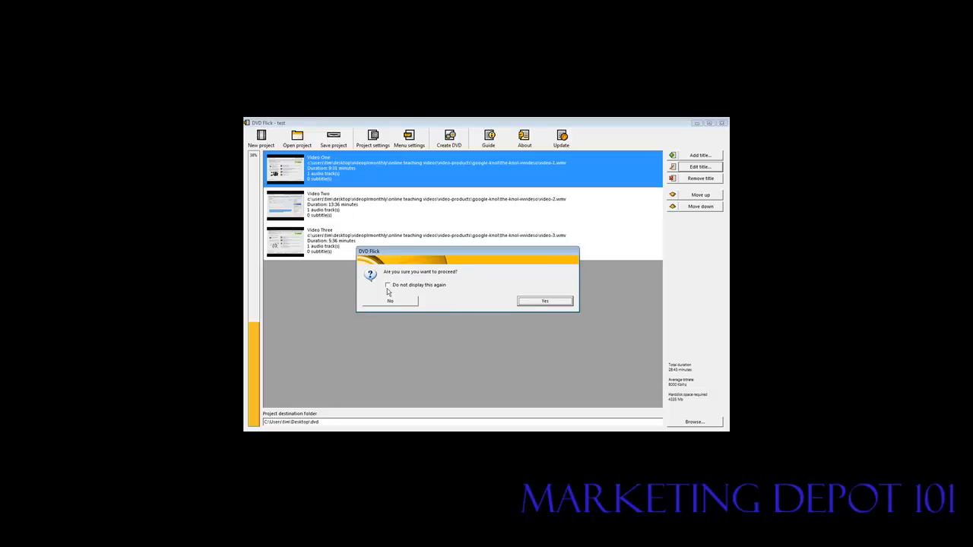
mouse_move(536, 301)
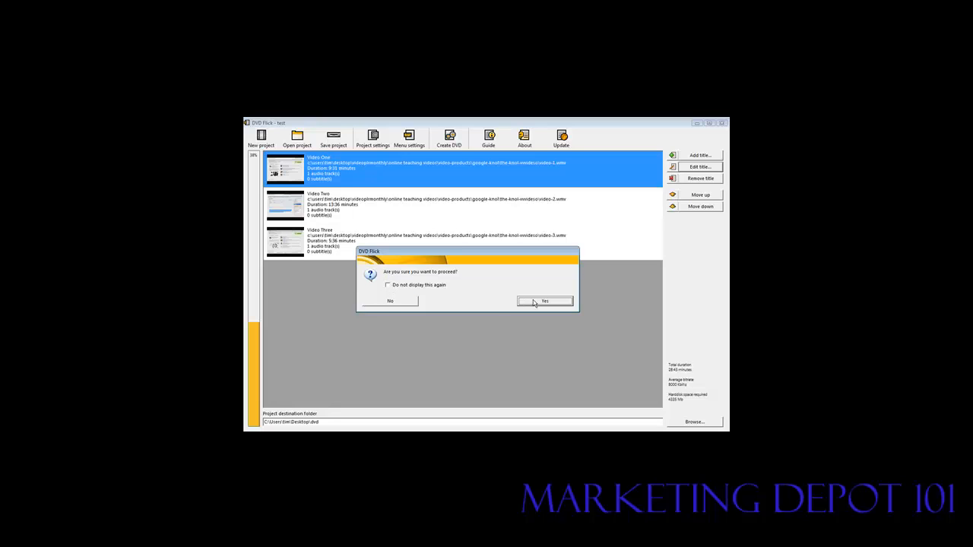
click(544, 302)
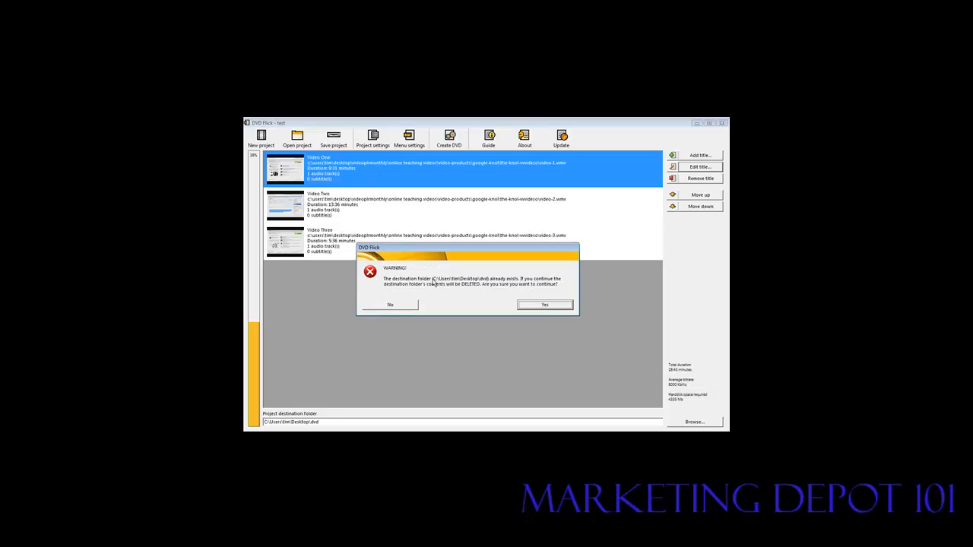
mouse_move(529, 284)
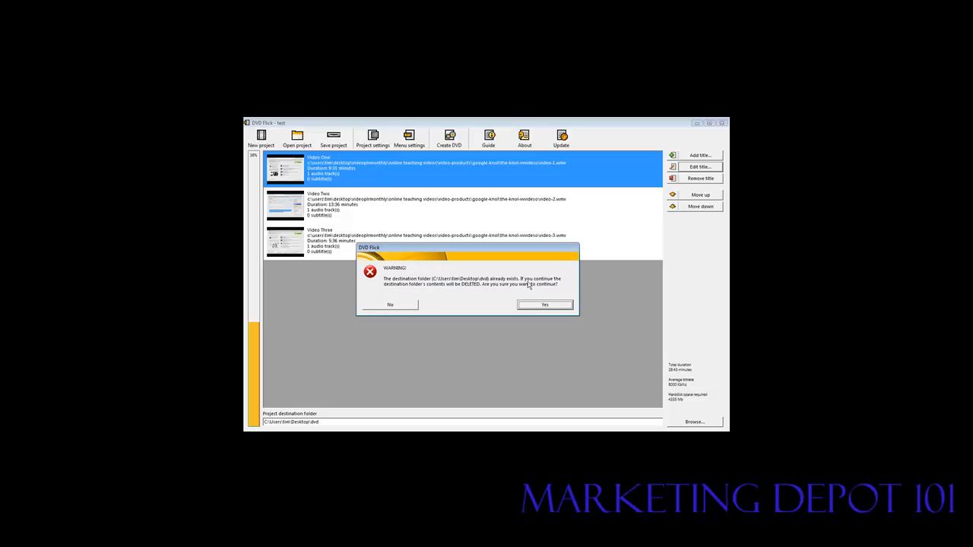
mouse_move(547, 286)
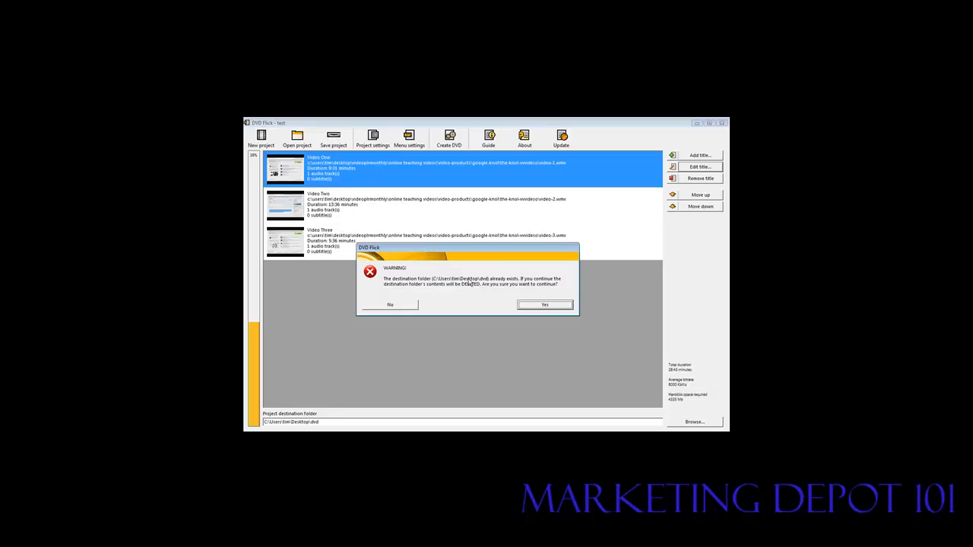
click(544, 304)
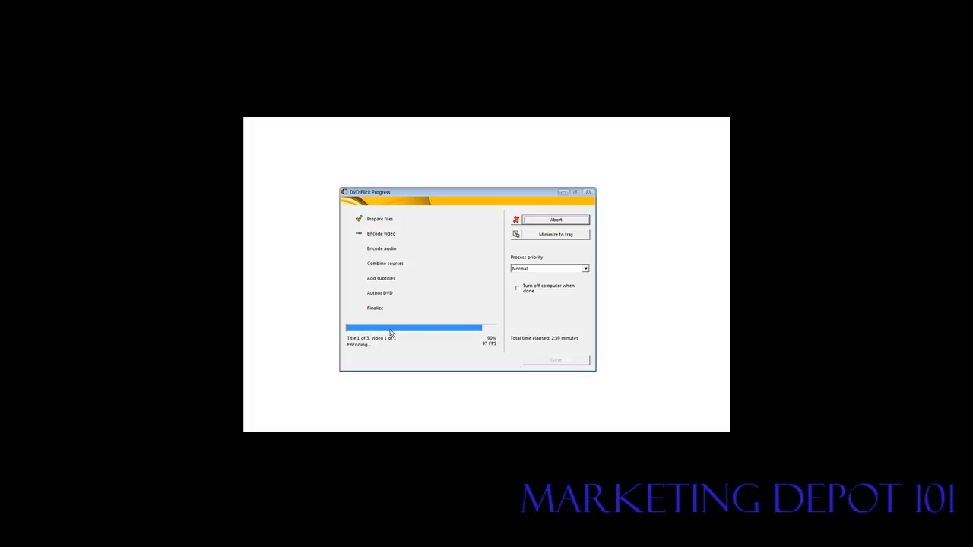
mouse_move(418, 335)
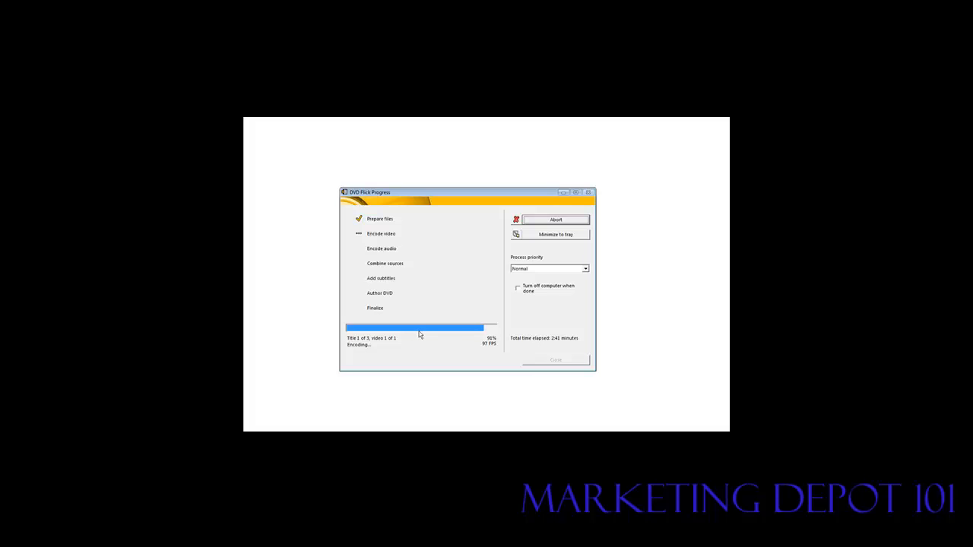